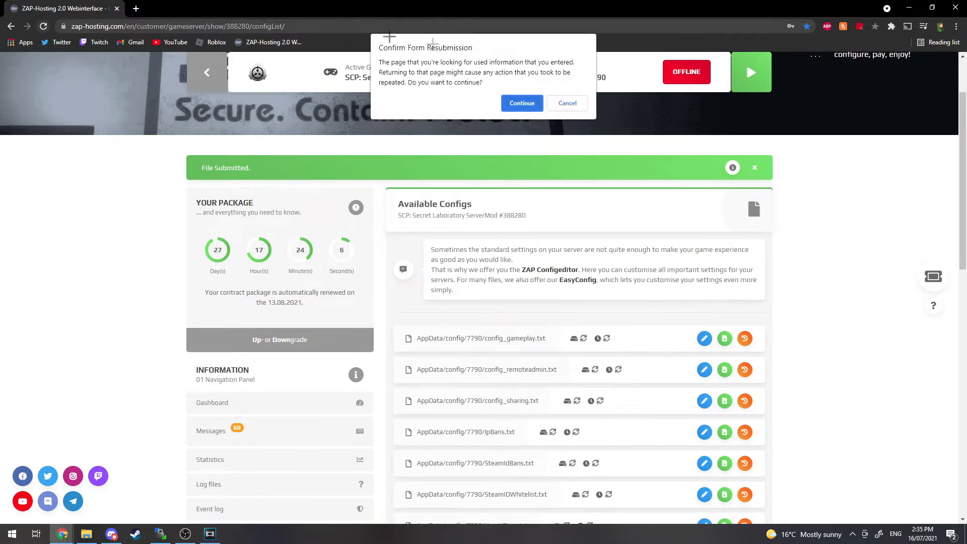
# Continue past the form resubmission prompt and bring the navigation's Tools section into view.
pyautogui.click(521, 103)
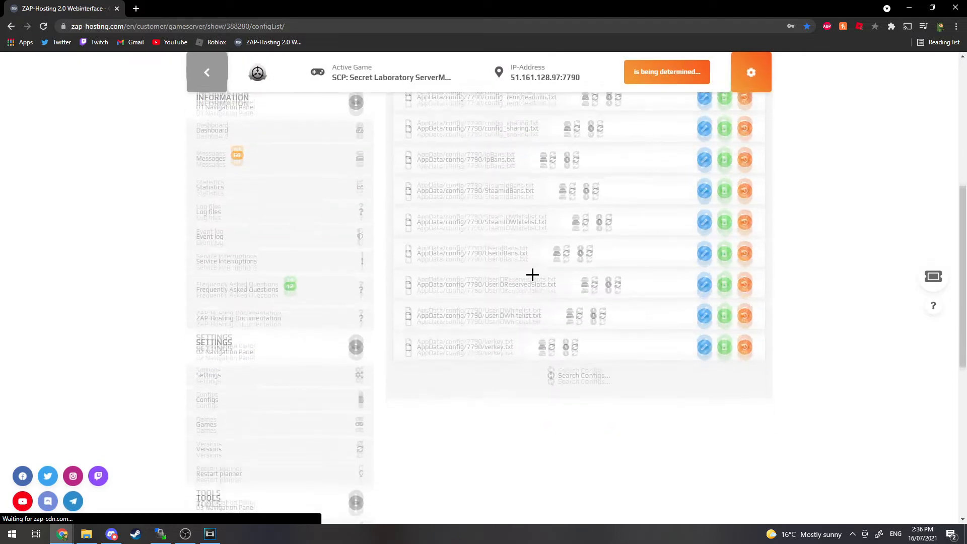
pyautogui.scroll(-3)
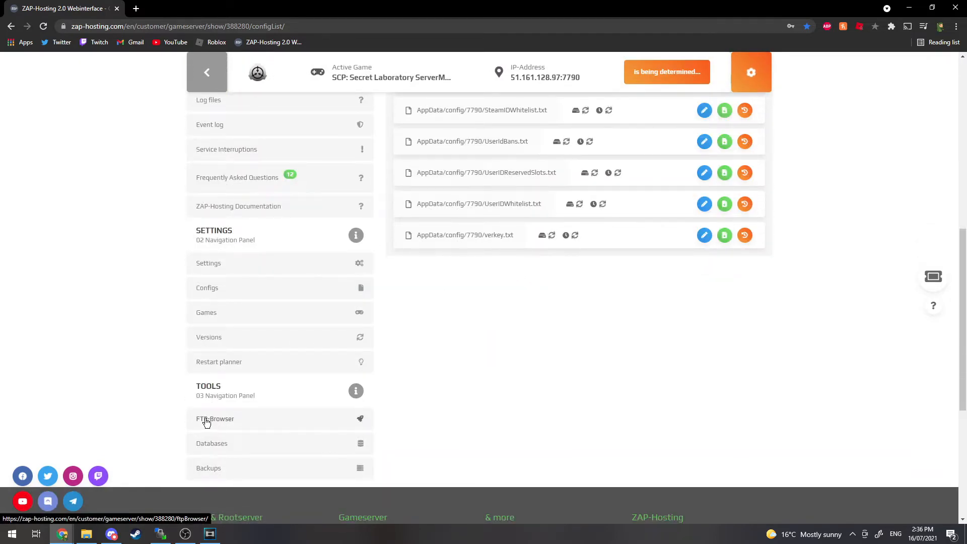
pyautogui.scroll(-3)
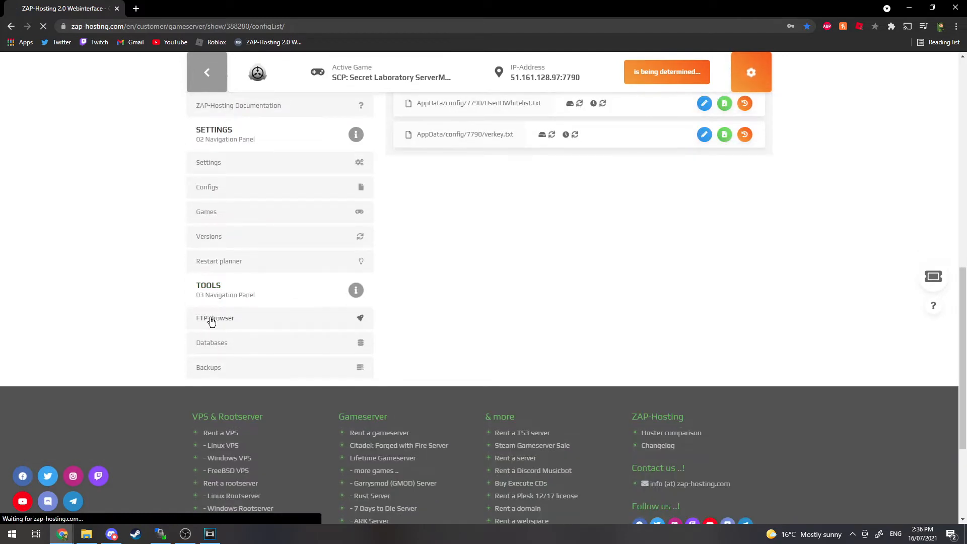
# Open FTP-Browser under Tools and reveal the FileZilla/WinSCP client recommendations.
pyautogui.click(215, 317)
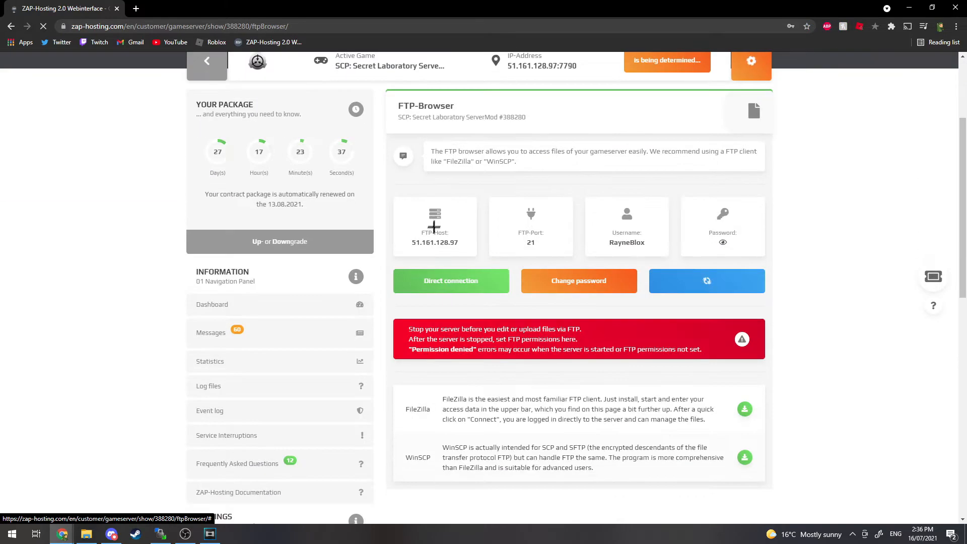
pyautogui.scroll(-3)
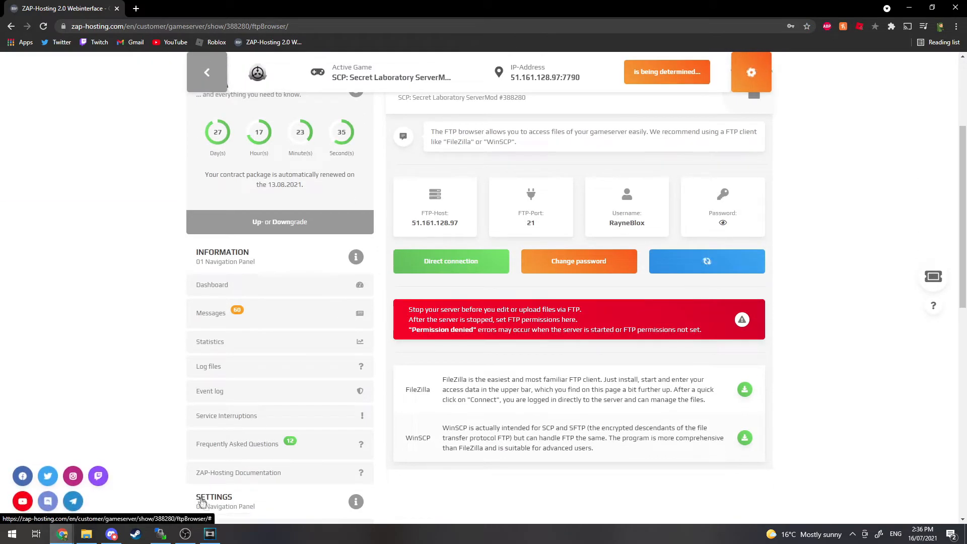
pyautogui.scroll(-3)
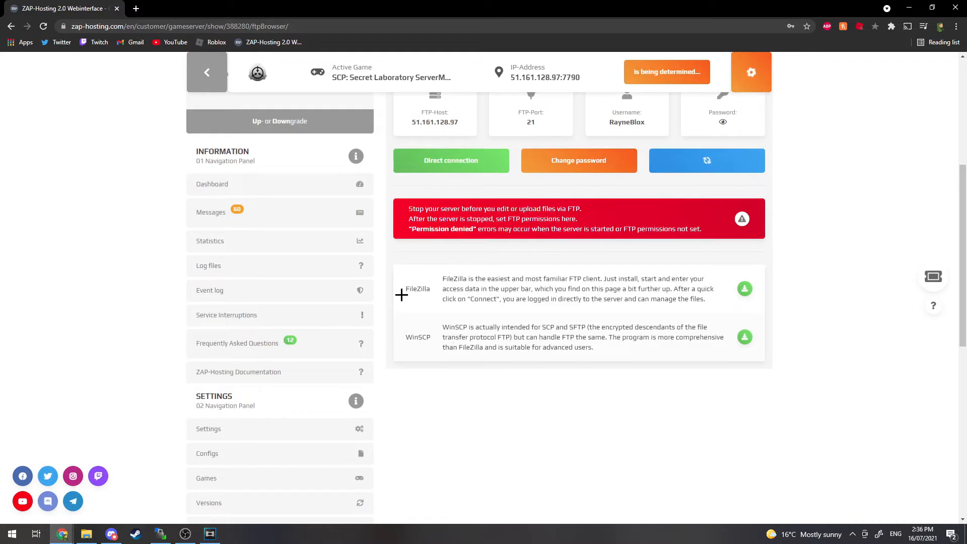
pyautogui.moveTo(425, 331)
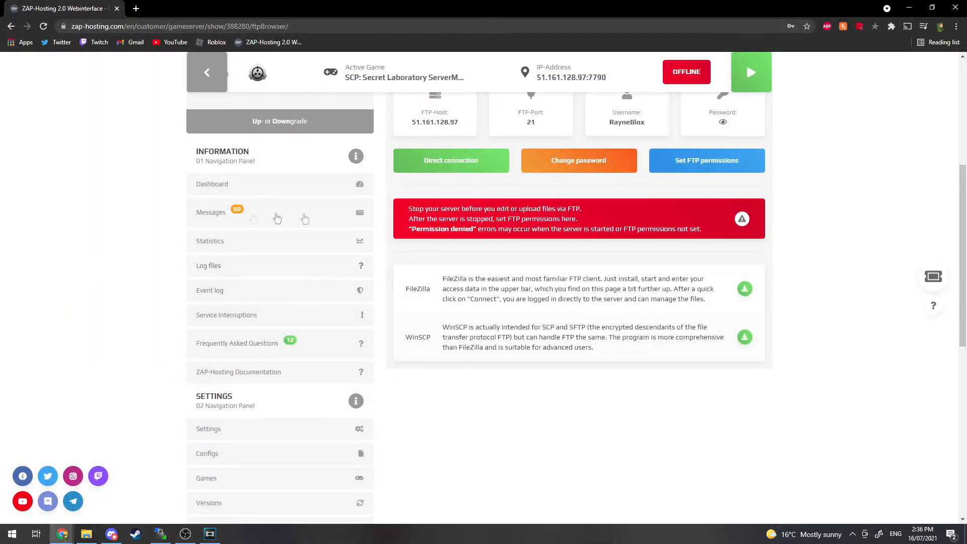
pyautogui.moveTo(572, 295)
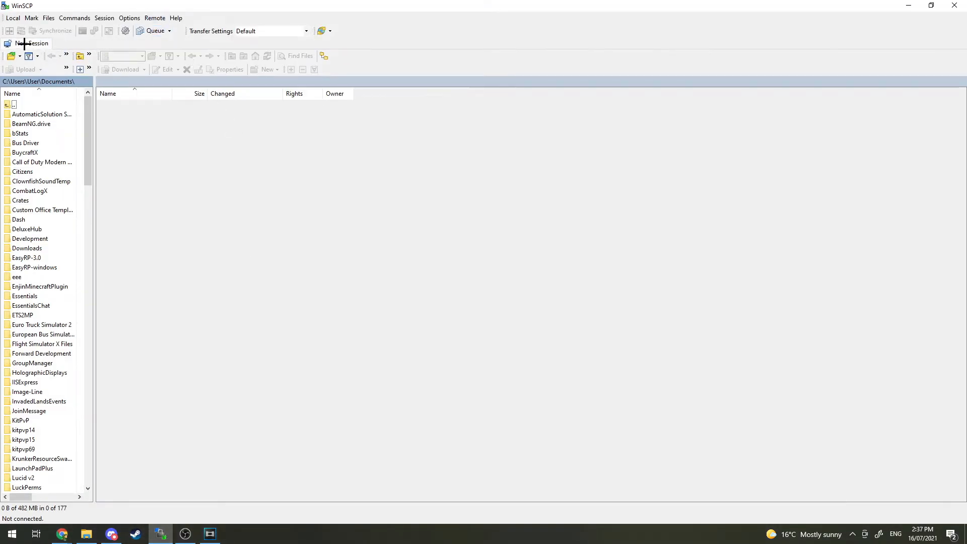
# Start a new WinSCP session and select the saved SCP:SL FTP site.
pyautogui.click(29, 43)
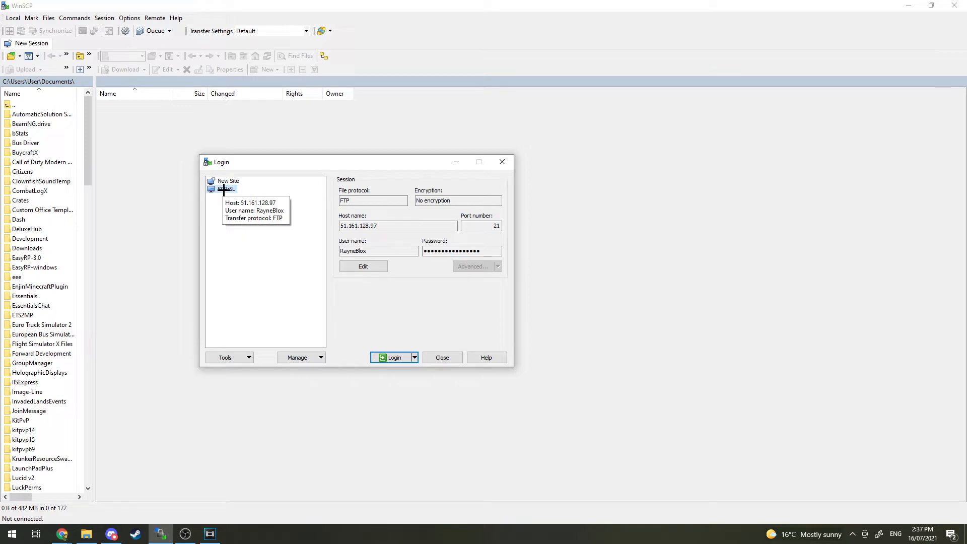
pyautogui.click(459, 251)
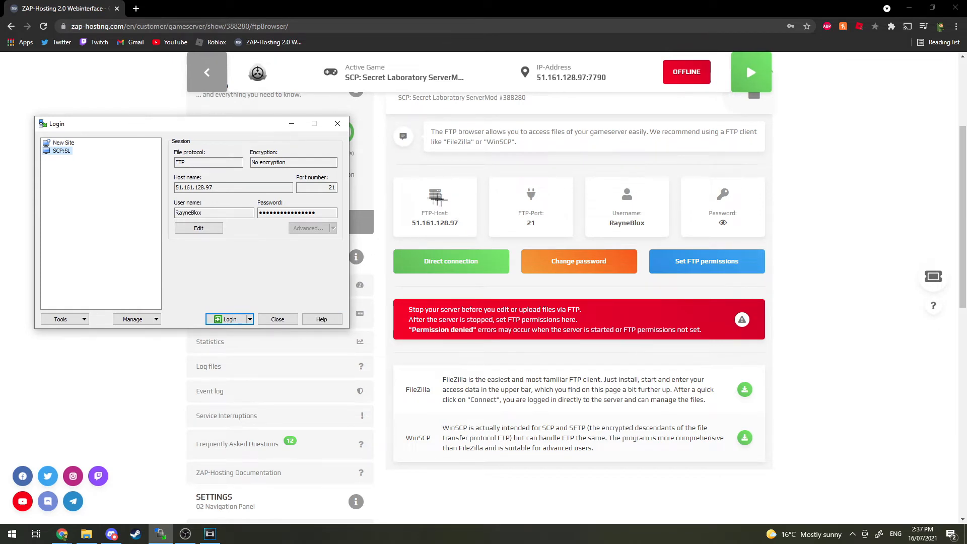
# Verify the saved host address against the panel's FTP host before logging in.
pyautogui.click(232, 187)
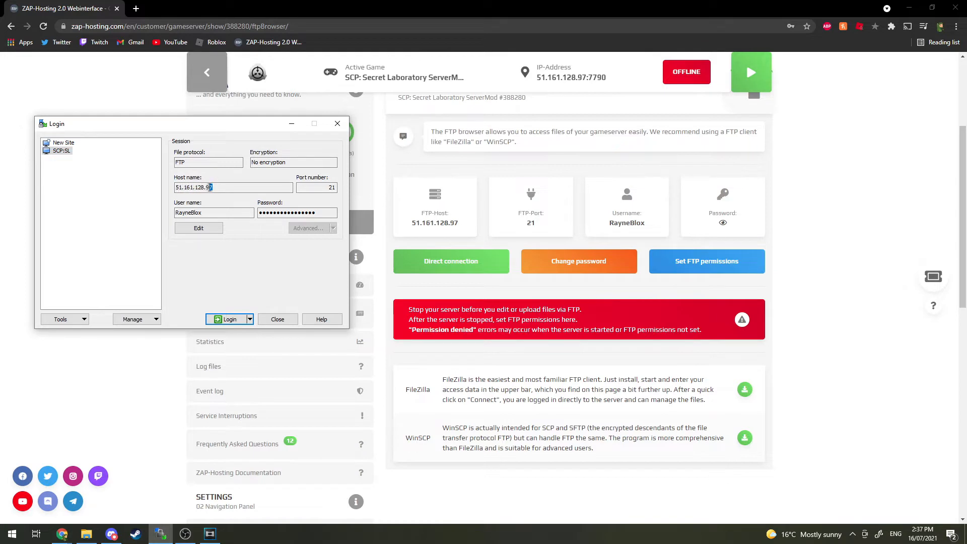
pyautogui.click(224, 187)
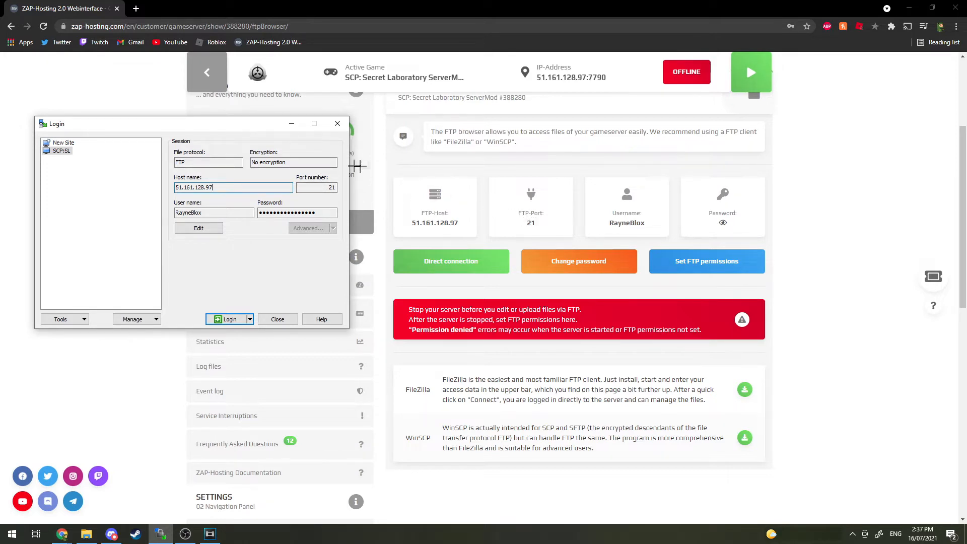
pyautogui.click(317, 187)
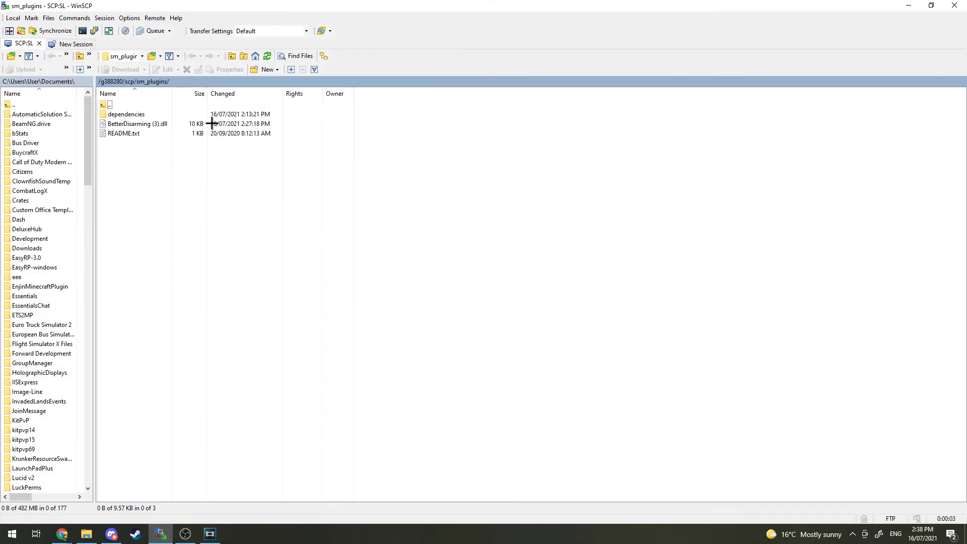
pyautogui.moveTo(253, 127)
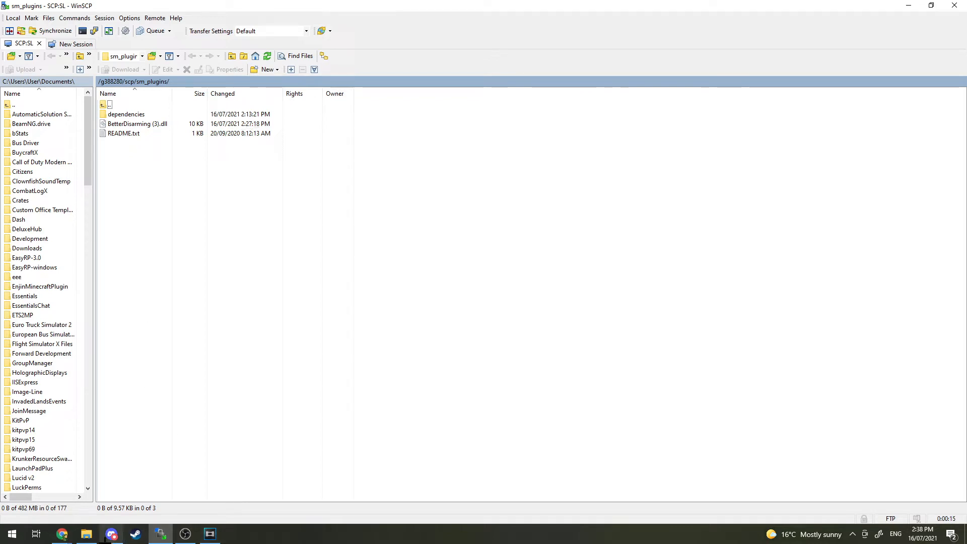
# Read the #betterdisarming channel's config list and follow its GitHub releases link.
pyautogui.click(111, 534)
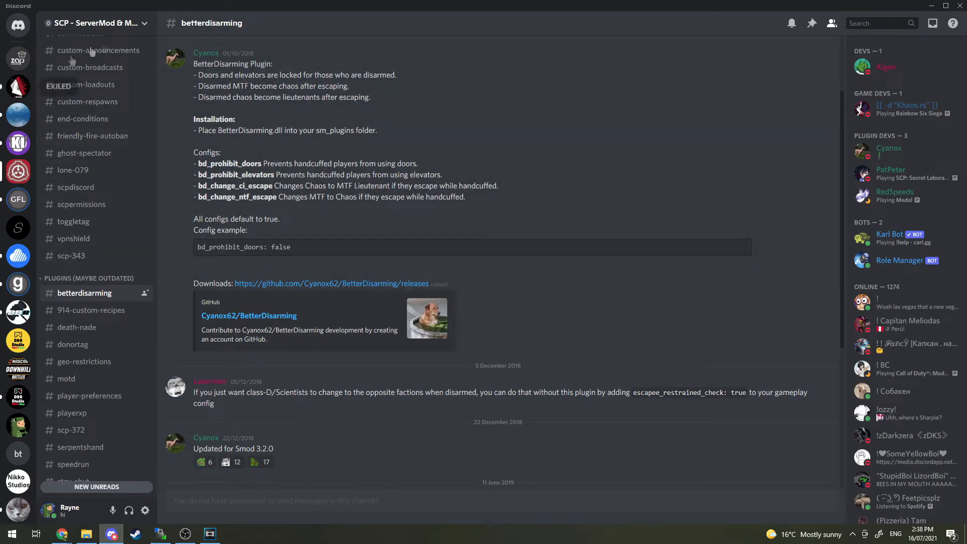
pyautogui.scroll(-3)
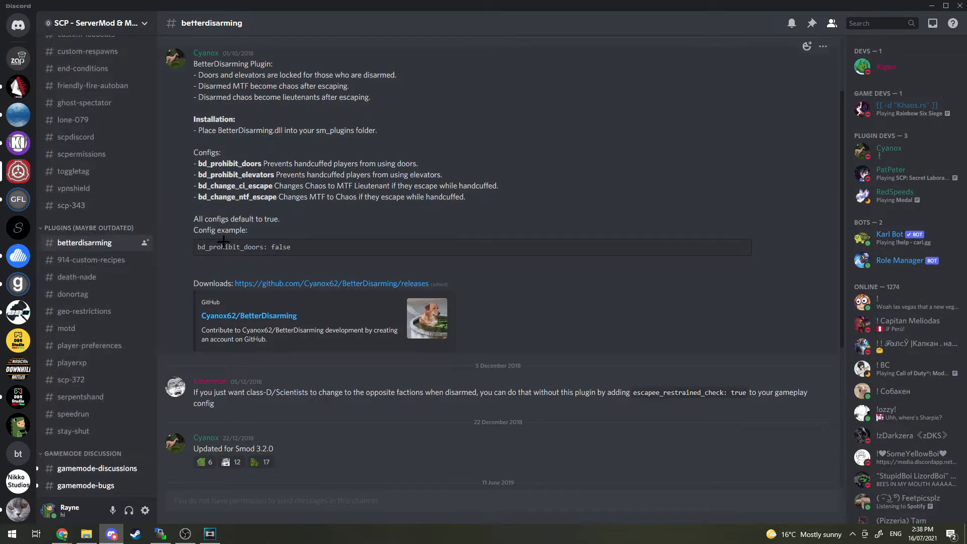
pyautogui.click(206, 54)
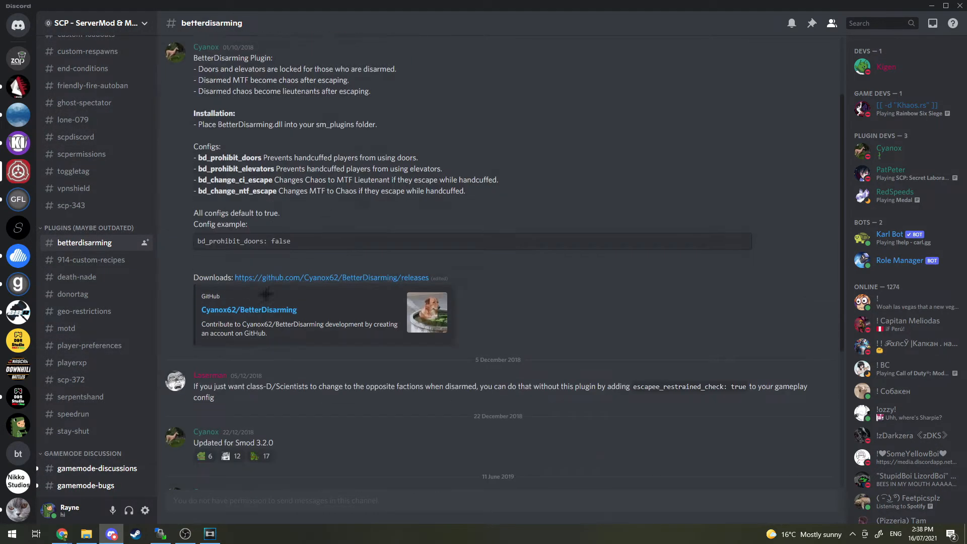
pyautogui.click(331, 277)
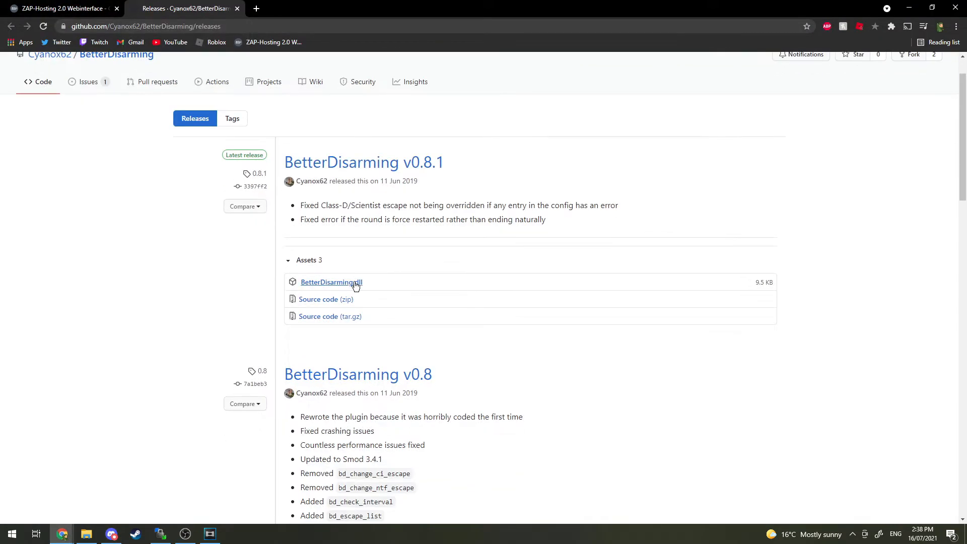
pyautogui.moveTo(332, 282)
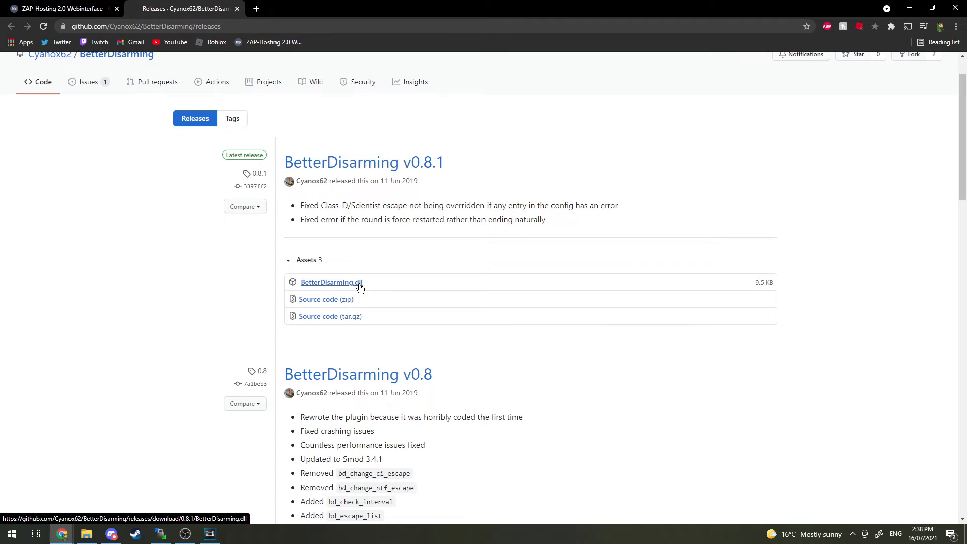
pyautogui.moveTo(345, 290)
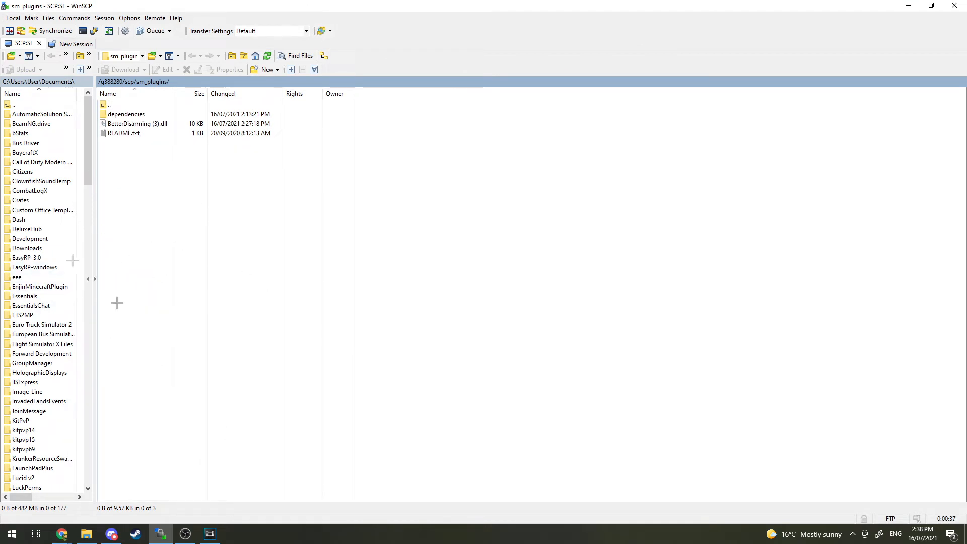
pyautogui.moveTo(117, 150)
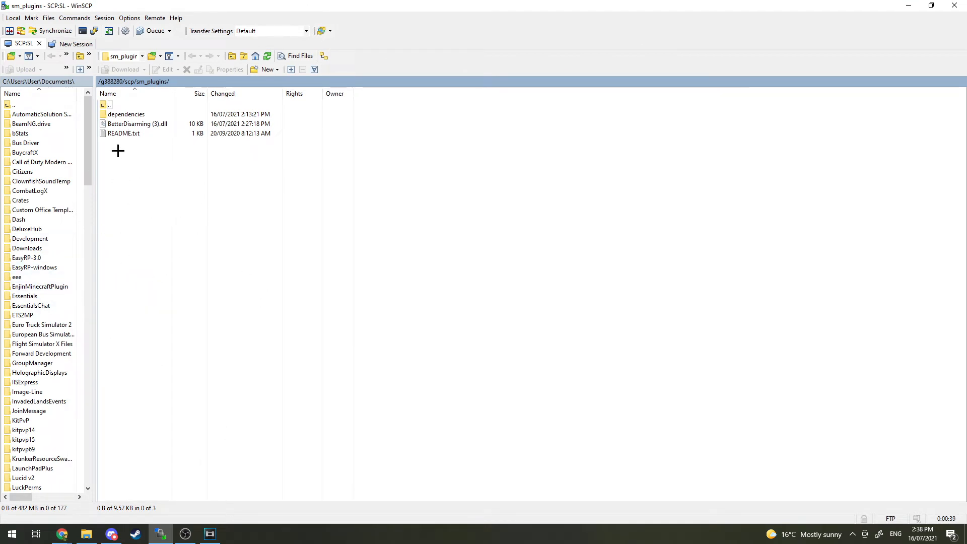
pyautogui.moveTo(154, 155)
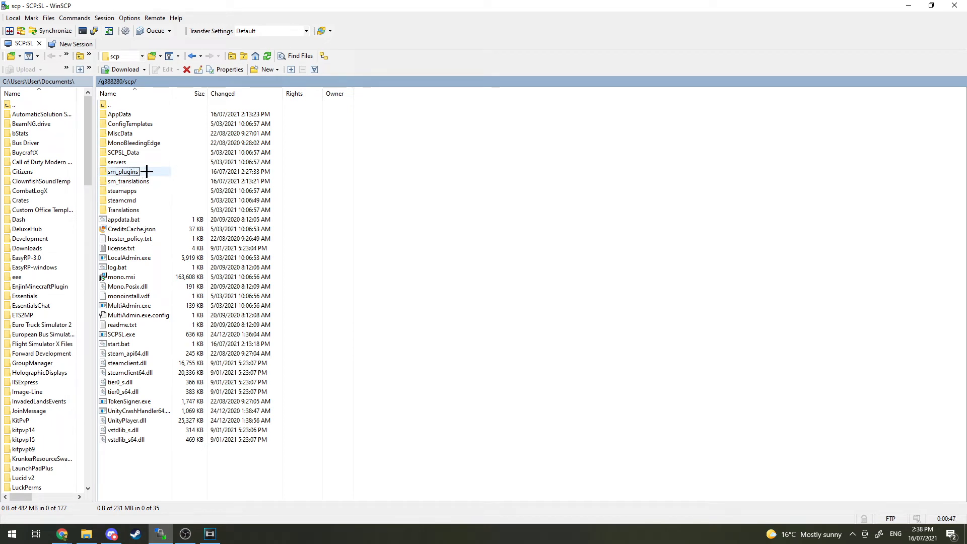
# Enter the remote sm_plugins folder holding BetterDisarming (3).dll, dependencies and README.txt.
pyautogui.doubleClick(123, 171)
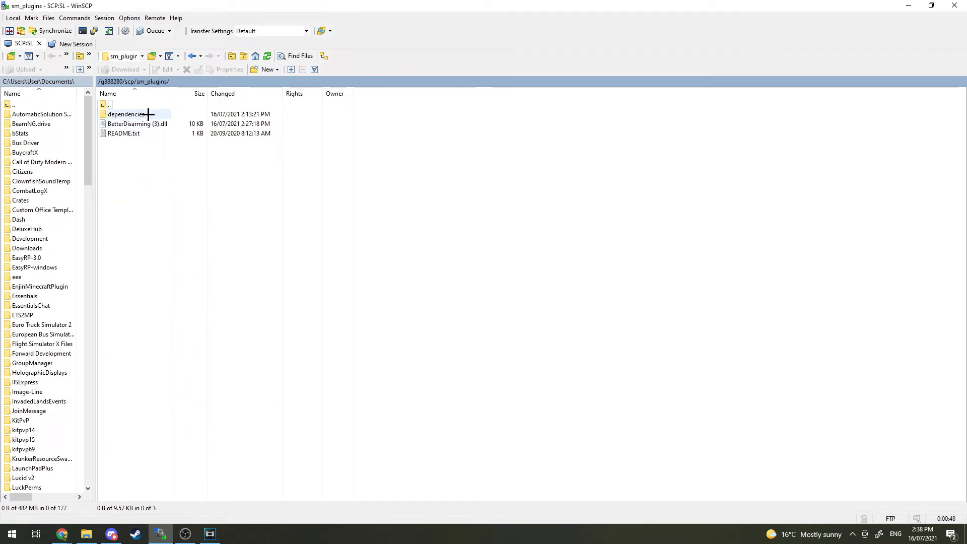
pyautogui.click(126, 114)
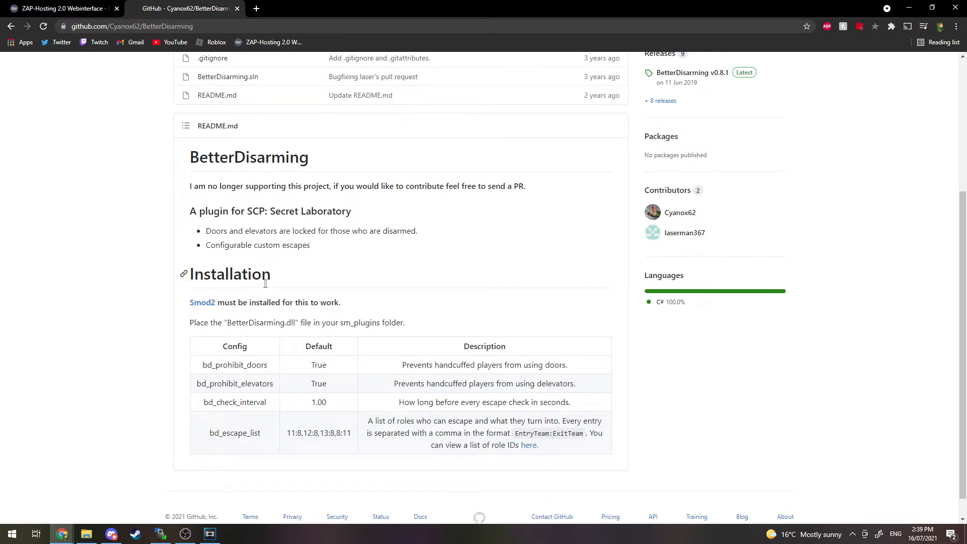
pyautogui.doubleClick(229, 273)
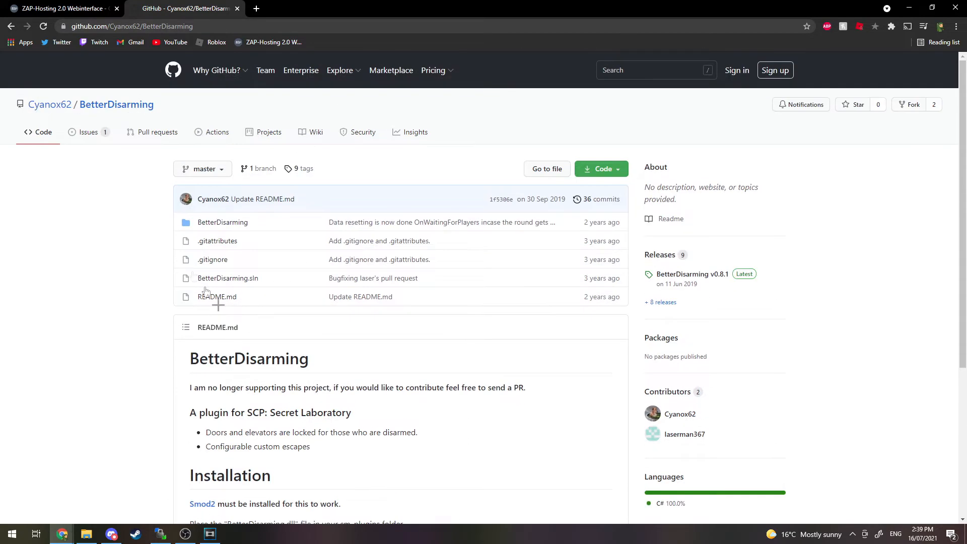
pyautogui.click(316, 132)
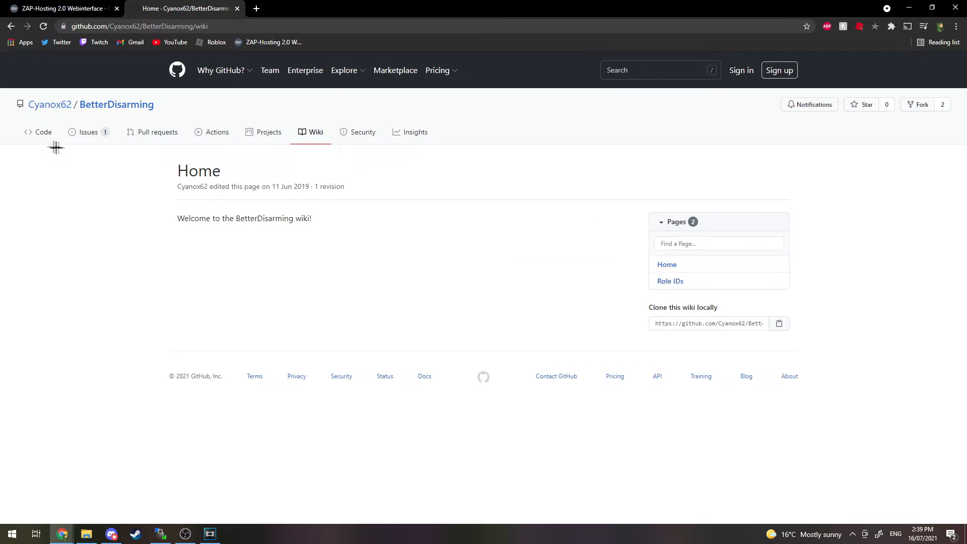
pyautogui.moveTo(38, 132)
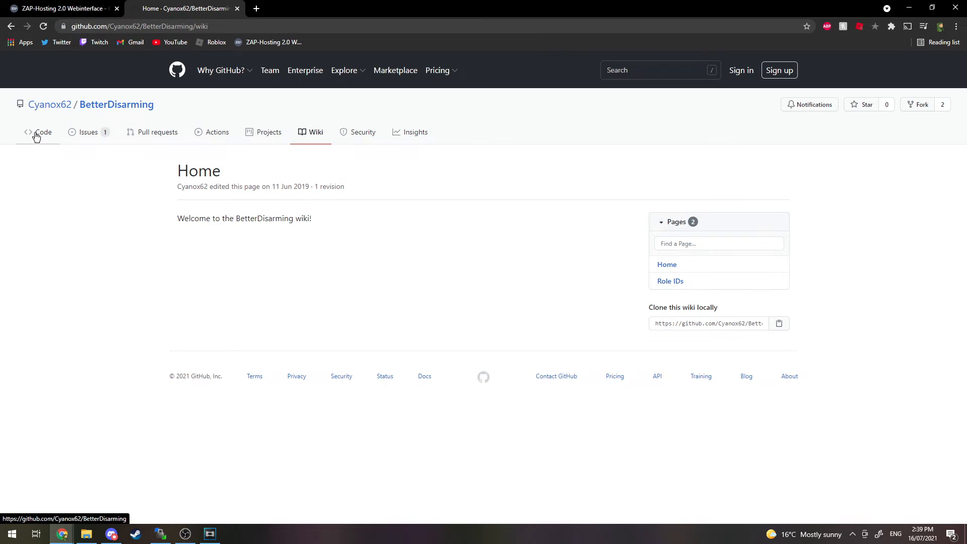
pyautogui.click(42, 132)
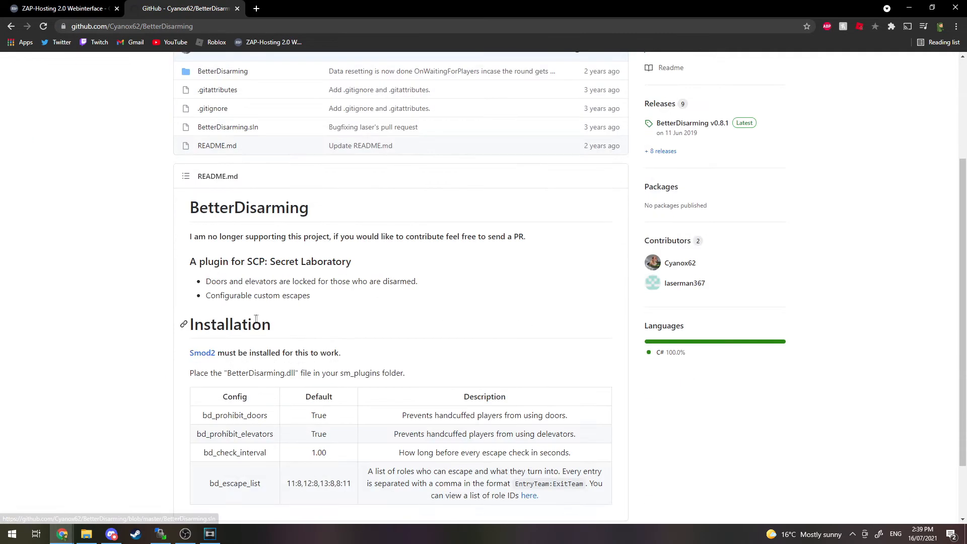
pyautogui.scroll(-3)
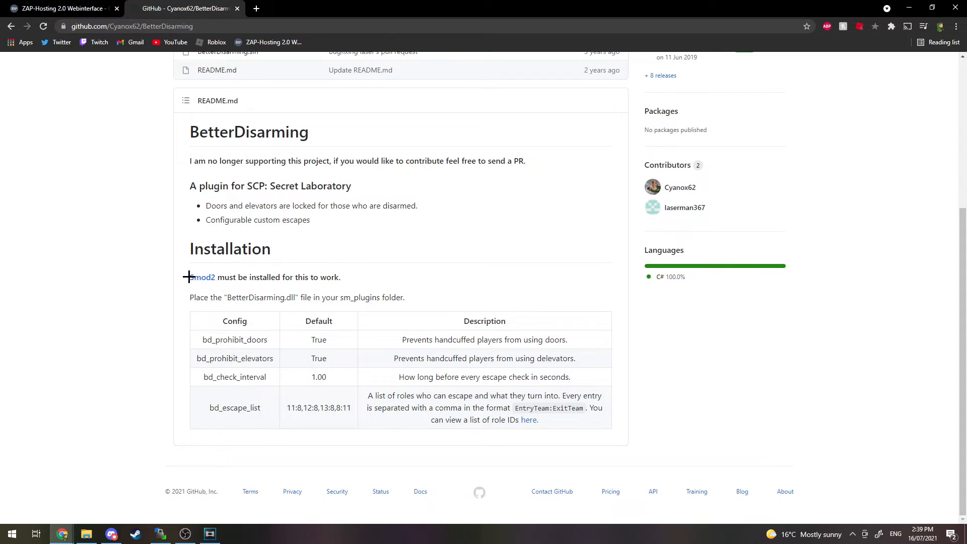
pyautogui.moveTo(363, 276)
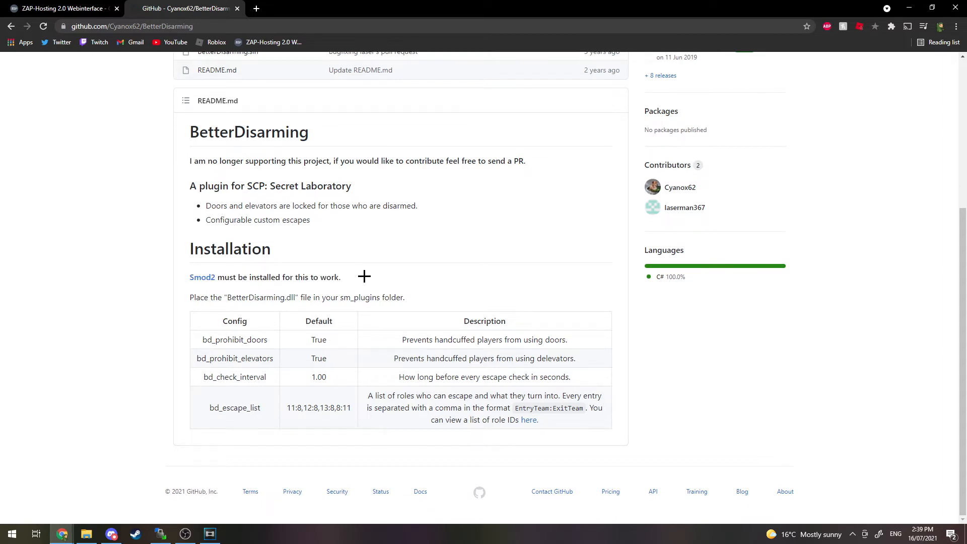
pyautogui.moveTo(333, 276)
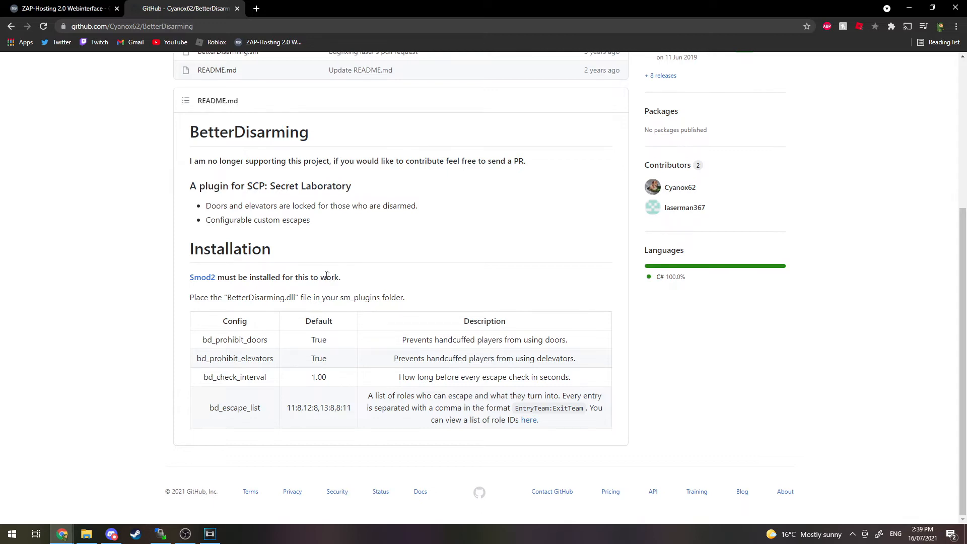
pyautogui.moveTo(314, 296); pyautogui.dragTo(405, 296)
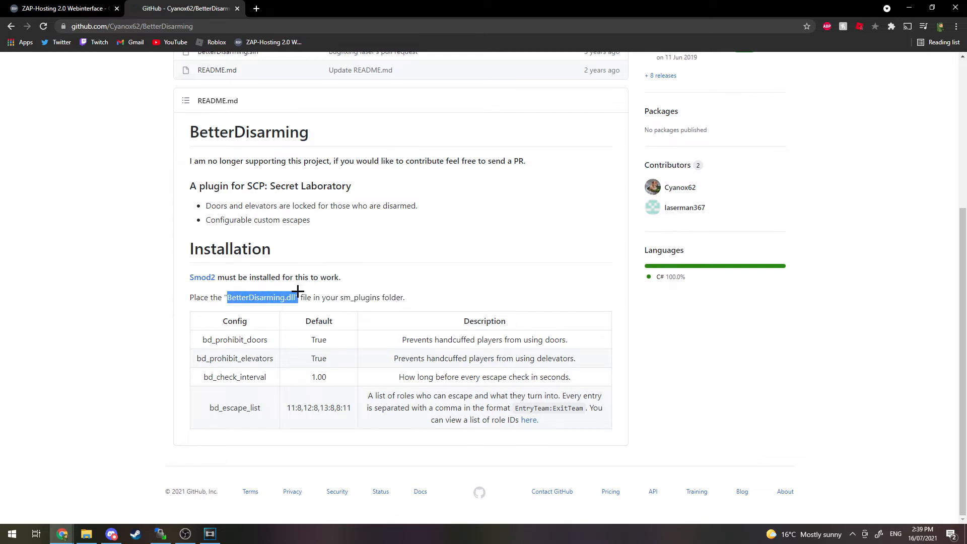
pyautogui.doubleClick(361, 297)
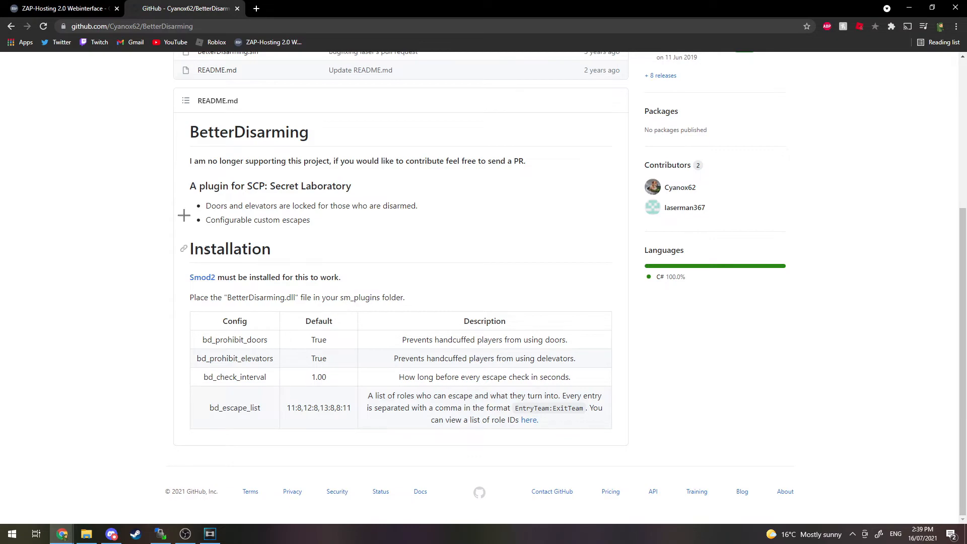
pyautogui.click(59, 8)
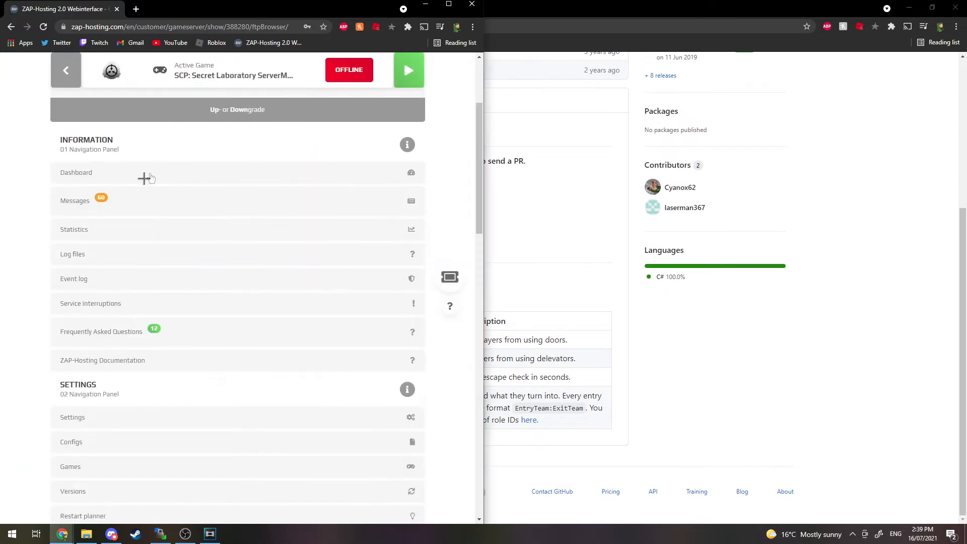
# Go to Configs under Settings to list the server's available config files.
pyautogui.scroll(-3)
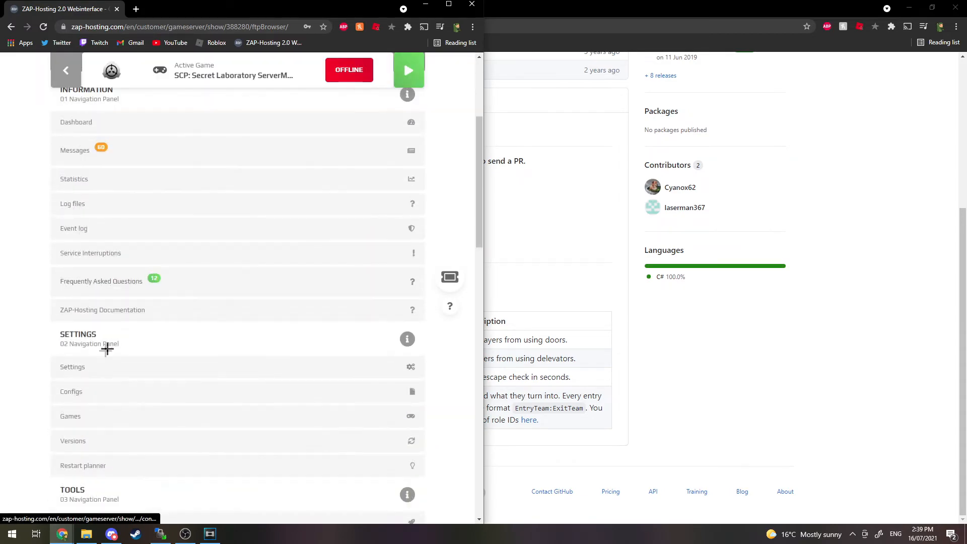
pyautogui.scroll(-3)
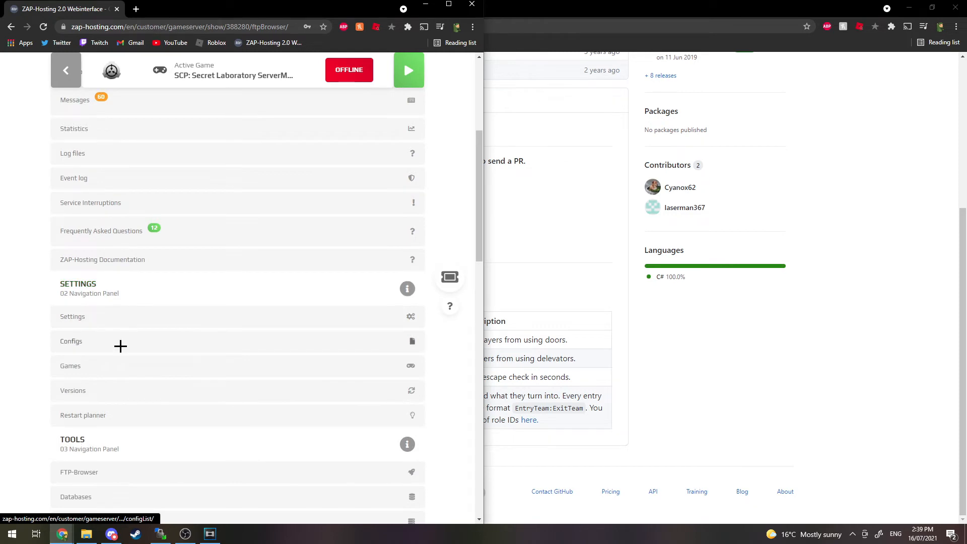
pyautogui.click(70, 342)
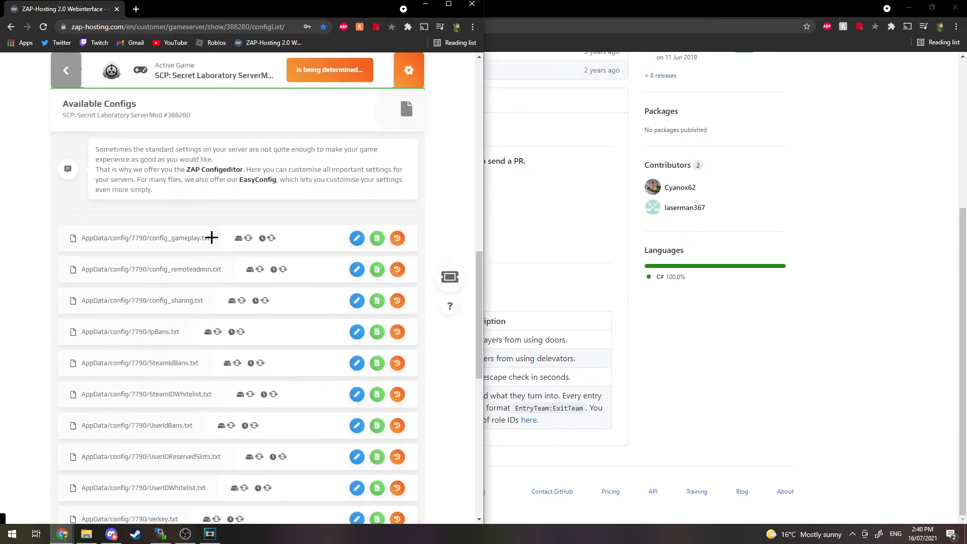
pyautogui.moveTo(357, 237)
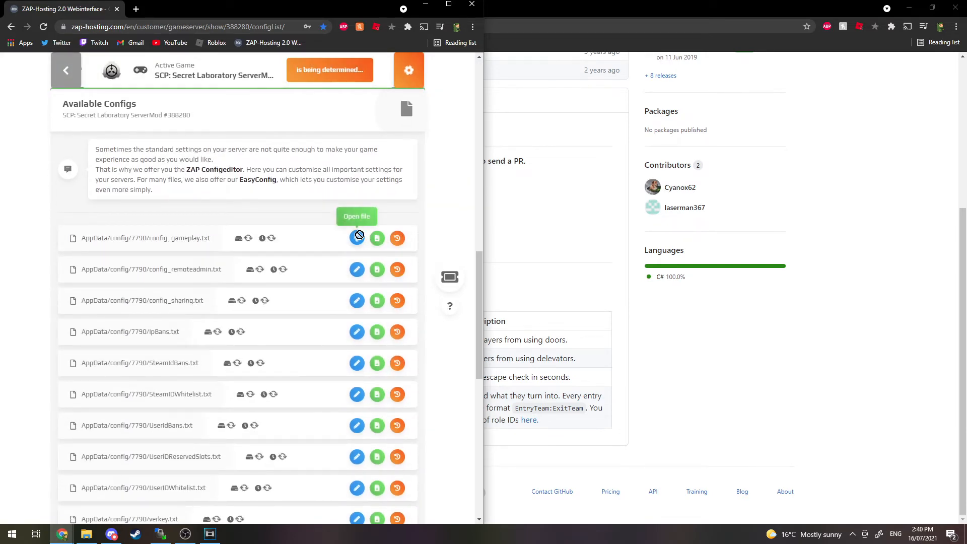
# Edit config_gameplay.txt and reach the BetterDisarming block of four bd_ settings at the bottom.
pyautogui.click(357, 238)
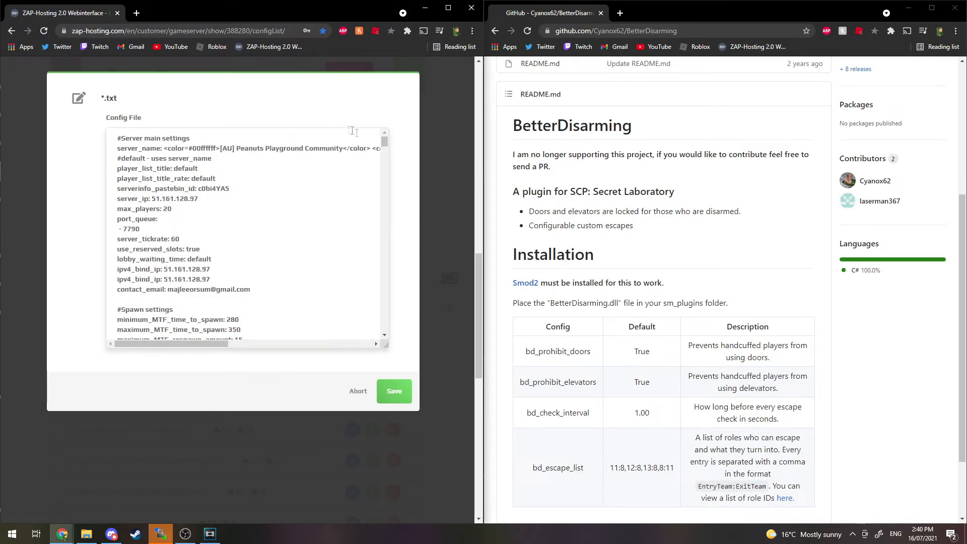
pyautogui.scroll(-3)
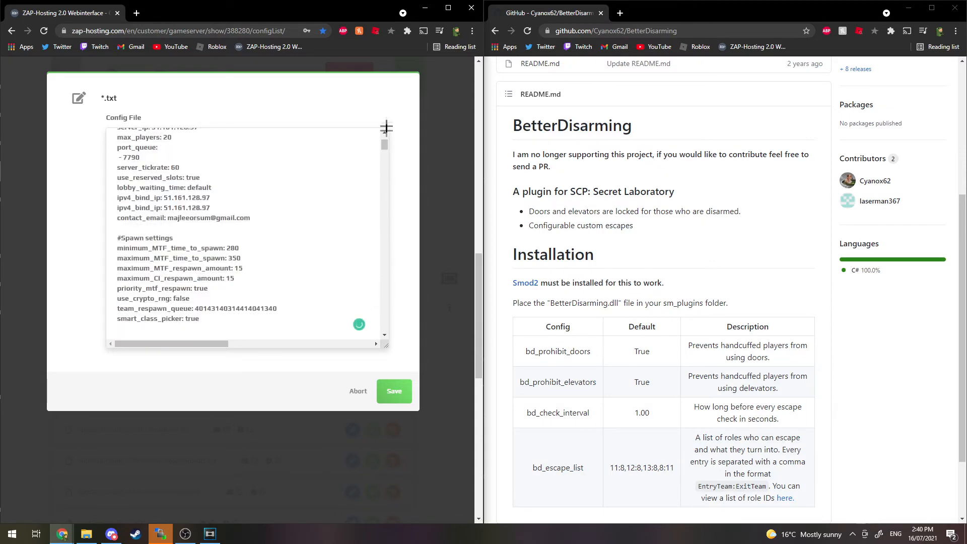
pyautogui.scroll(-3)
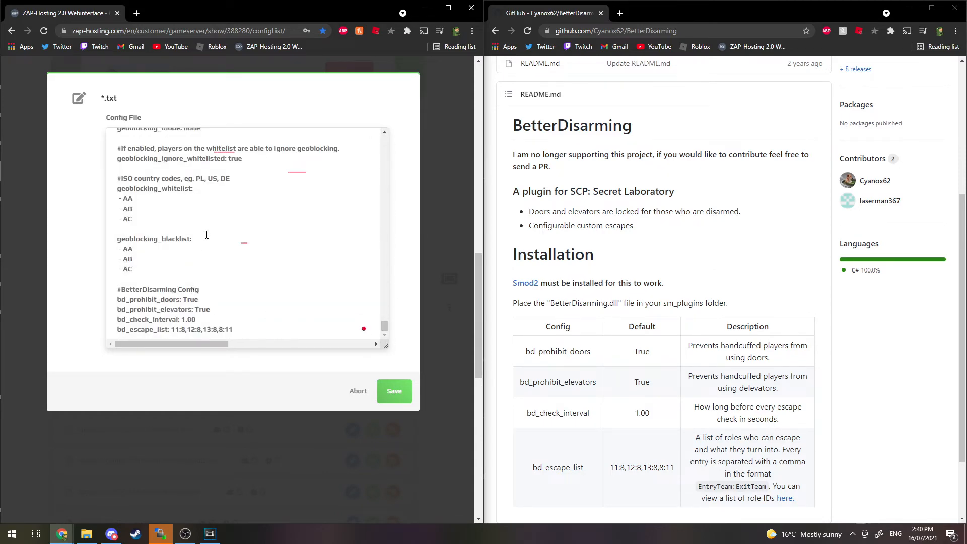
pyautogui.scroll(-3)
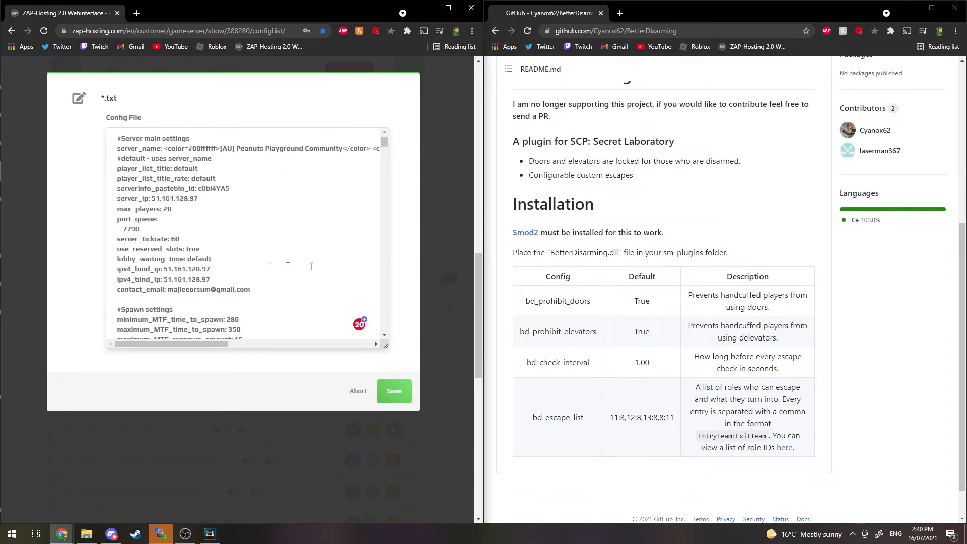
pyautogui.scroll(-3)
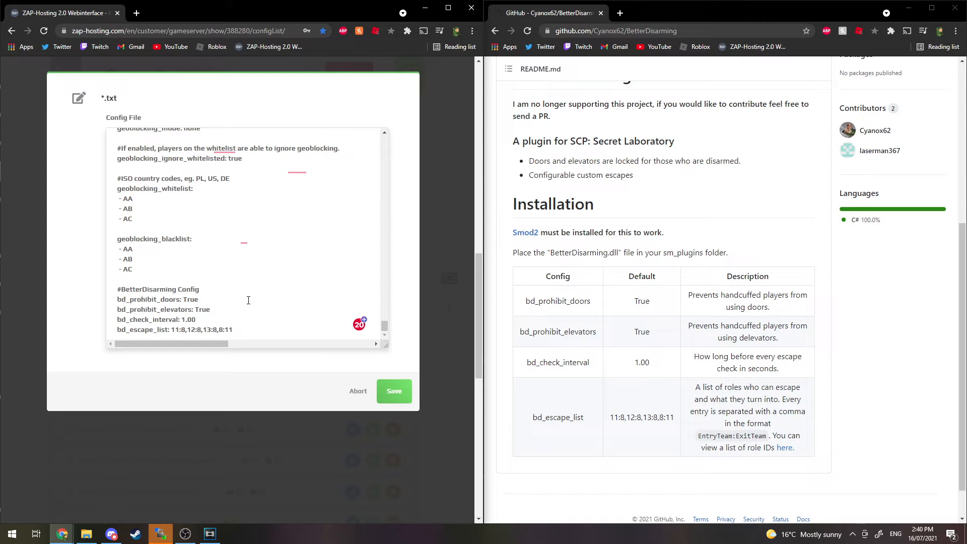
pyautogui.moveTo(496, 233)
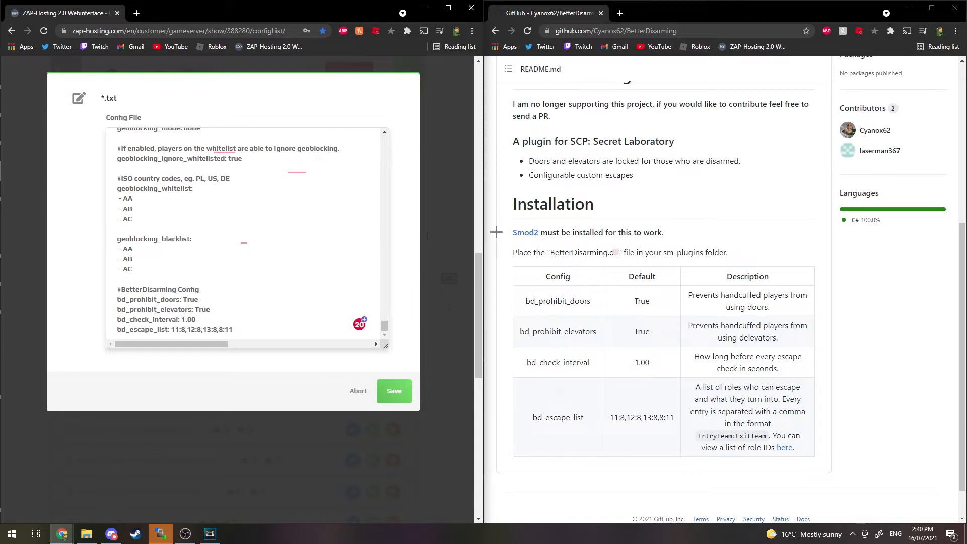
pyautogui.moveTo(641, 300)
pyautogui.write('F')
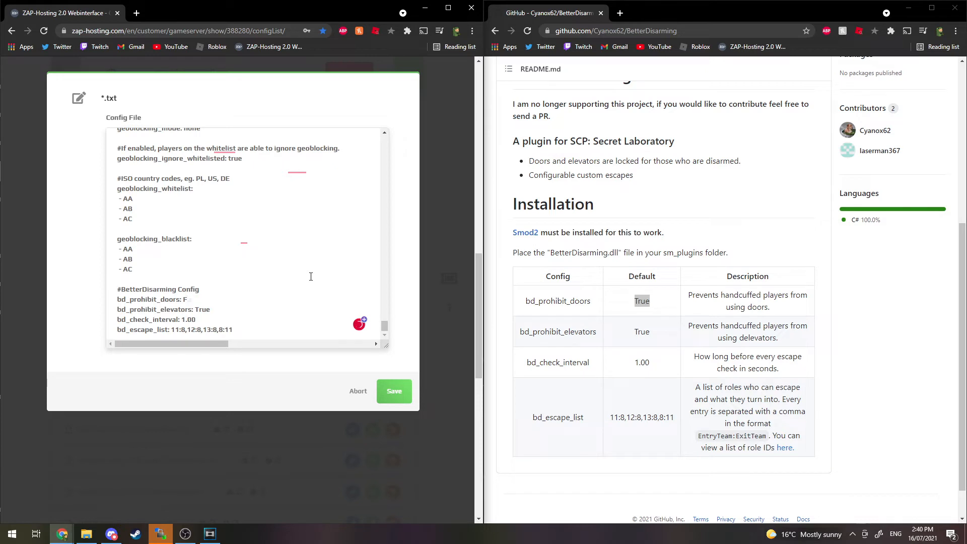
# Select the bd_prohibit_doors False value to replace it with True.
pyautogui.write('alse')
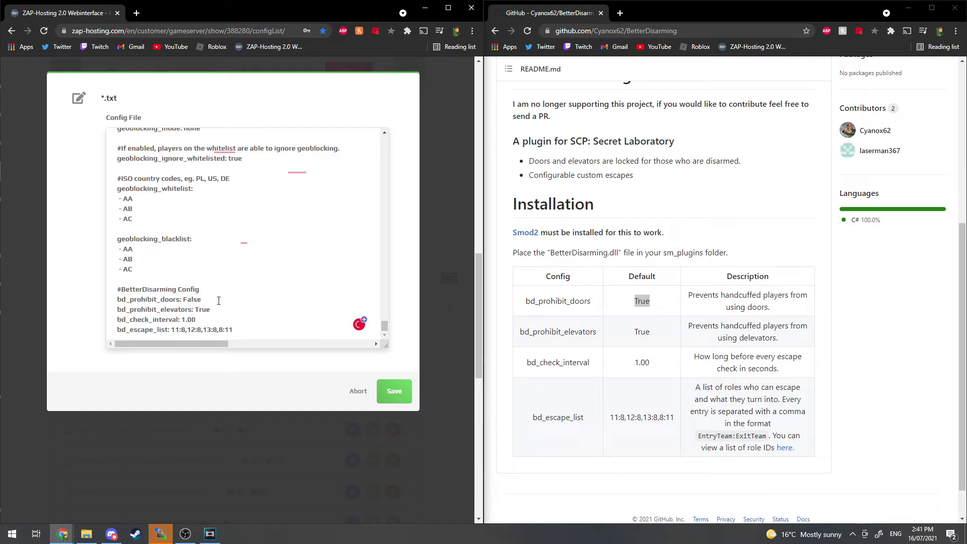
pyautogui.doubleClick(192, 299)
pyautogui.write('Tru')
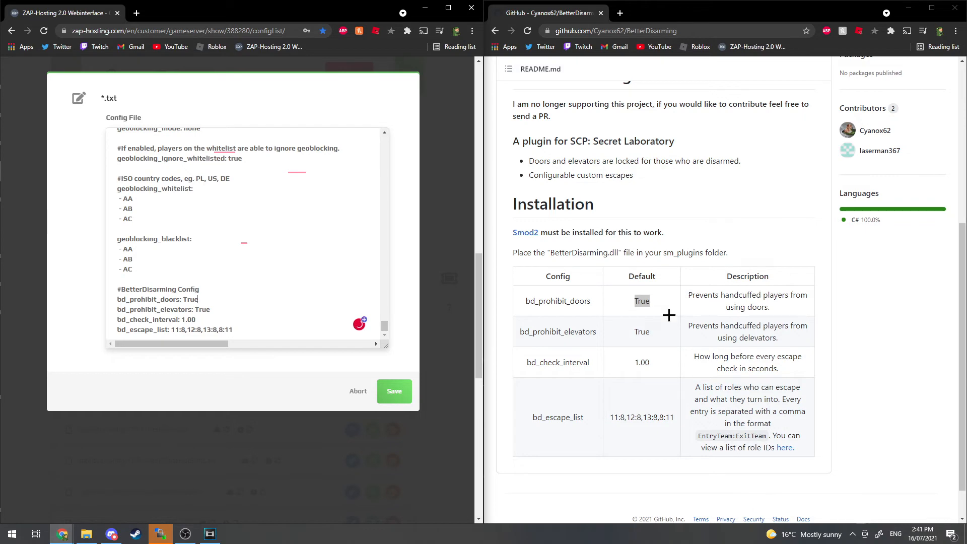
pyautogui.scroll(-3)
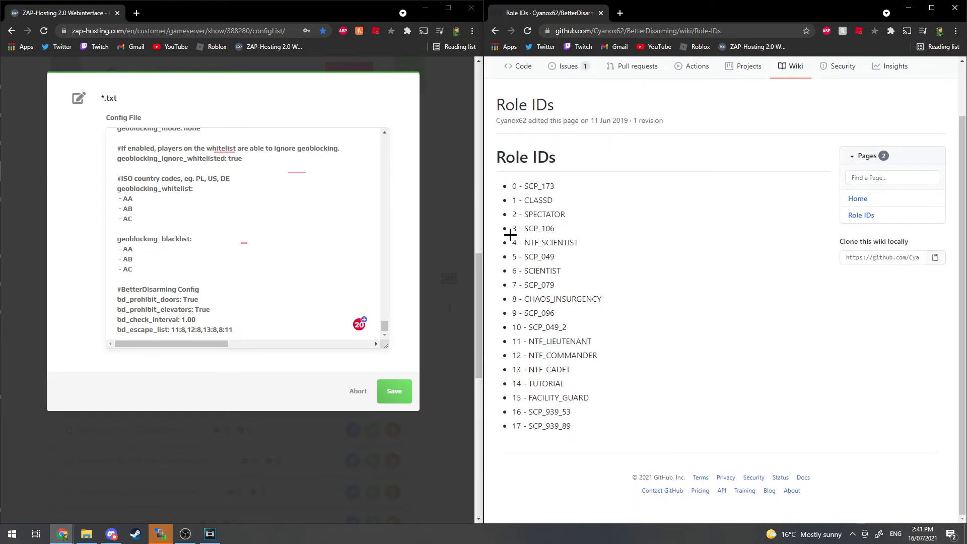
pyautogui.moveTo(518, 213)
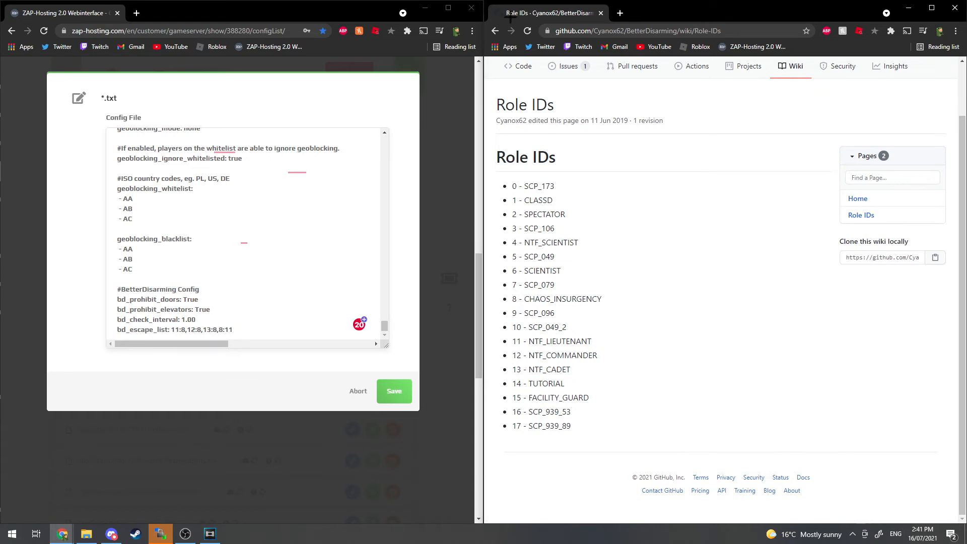
pyautogui.click(493, 31)
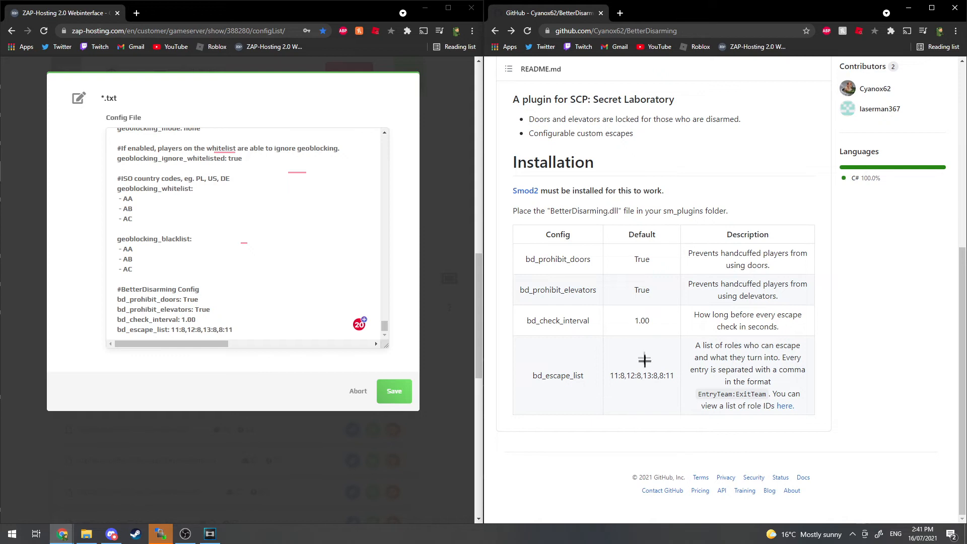
pyautogui.moveTo(648, 360)
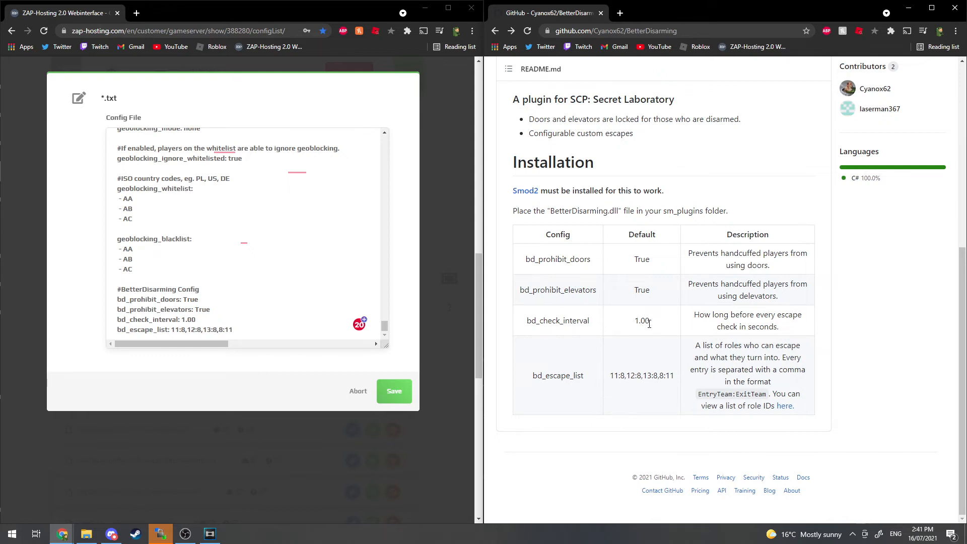
pyautogui.moveTo(650, 288)
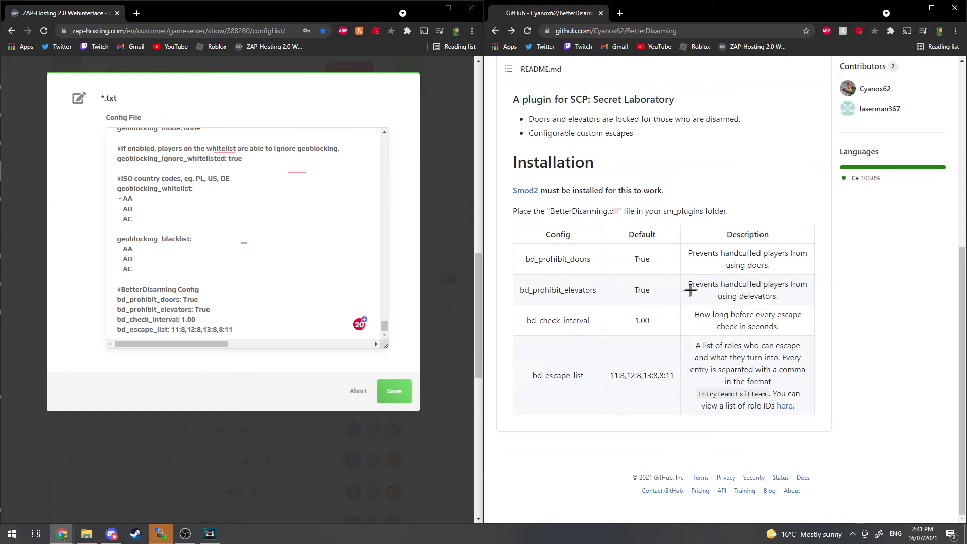
pyautogui.moveTo(687, 292)
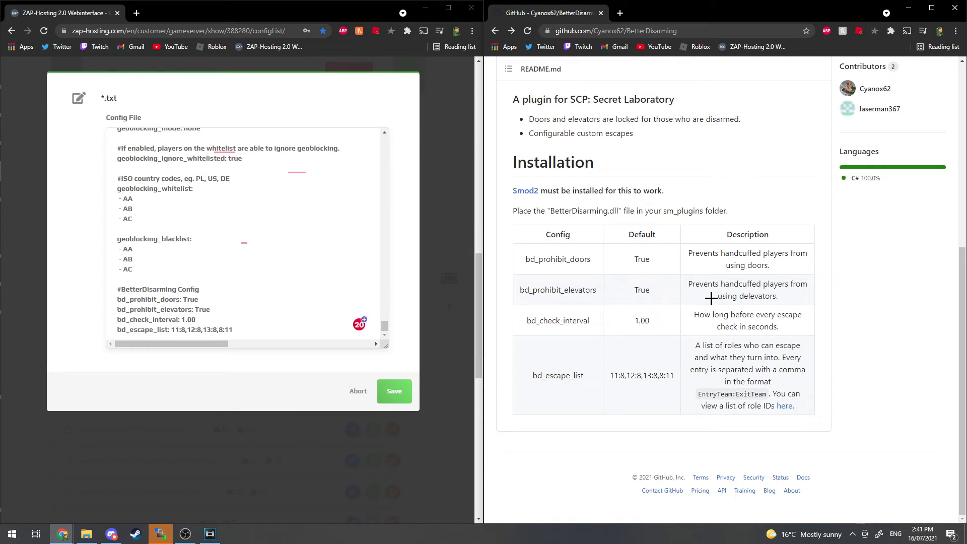
pyautogui.moveTo(714, 304)
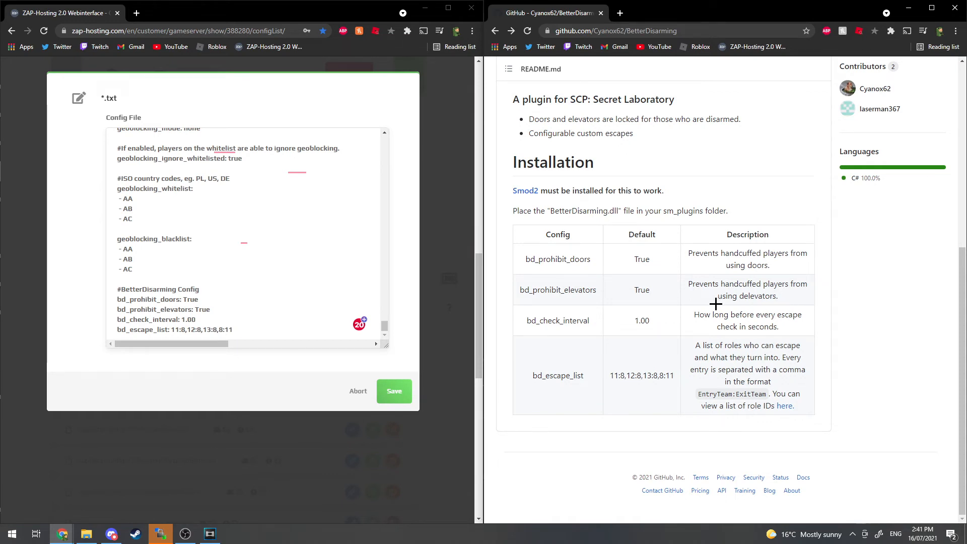
pyautogui.moveTo(724, 319)
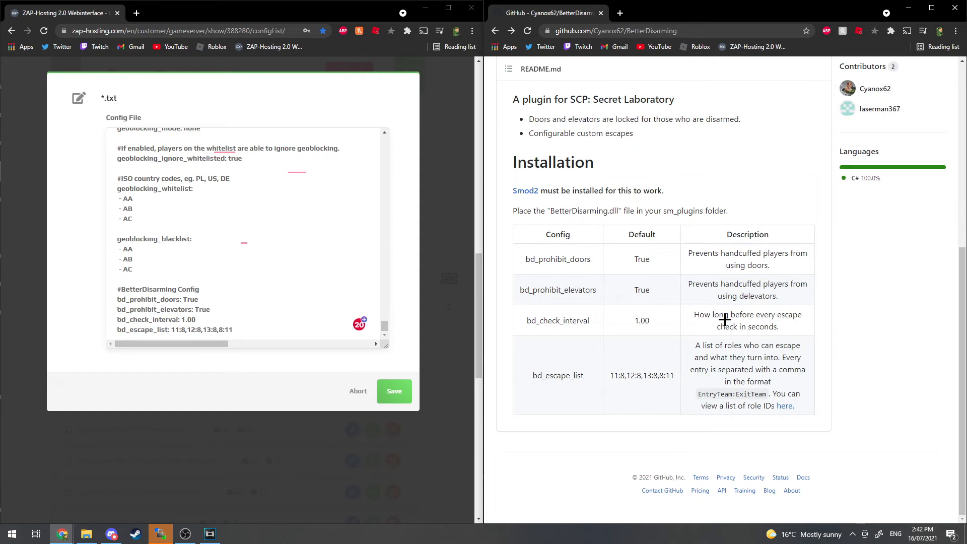
pyautogui.doubleClick(574, 321)
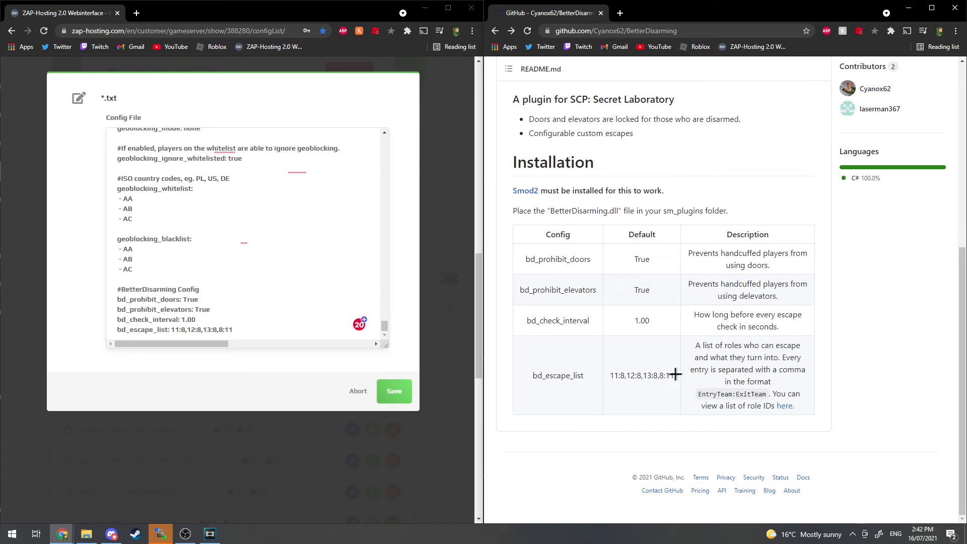
pyautogui.moveTo(356, 229)
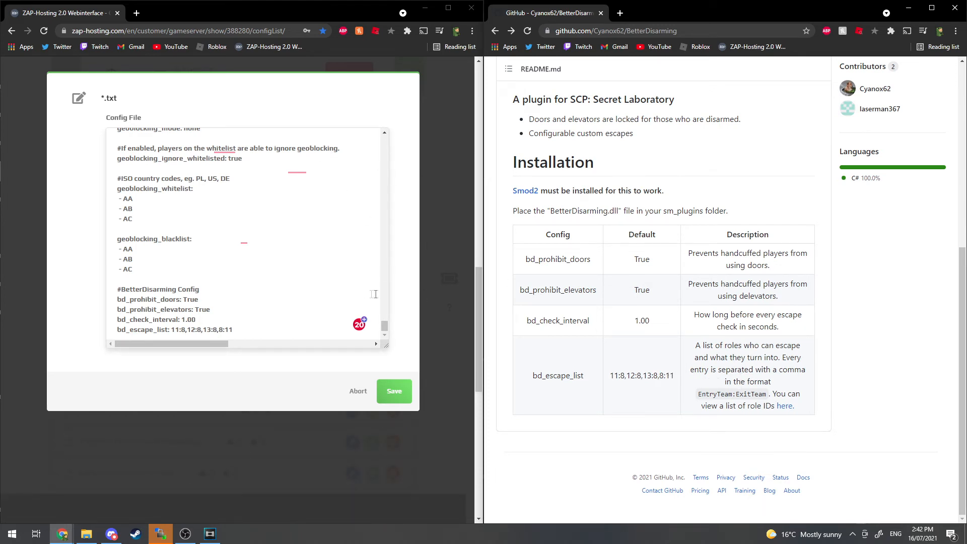
pyautogui.doubleClick(164, 289)
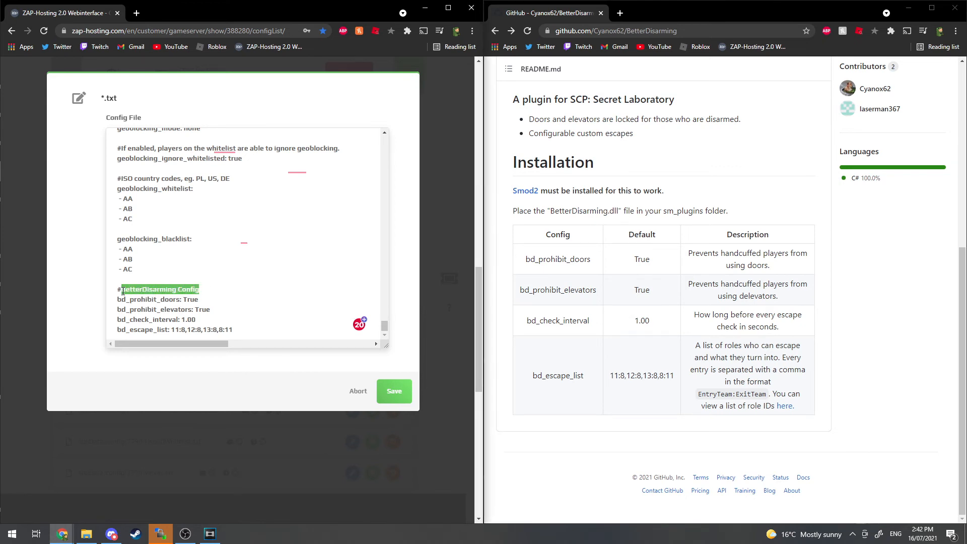
pyautogui.click(171, 289)
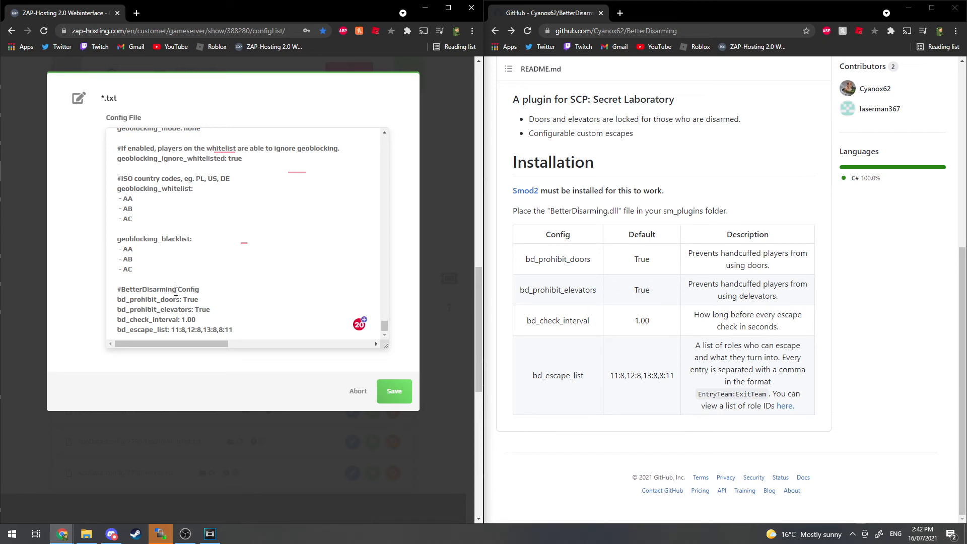
pyautogui.doubleClick(157, 289)
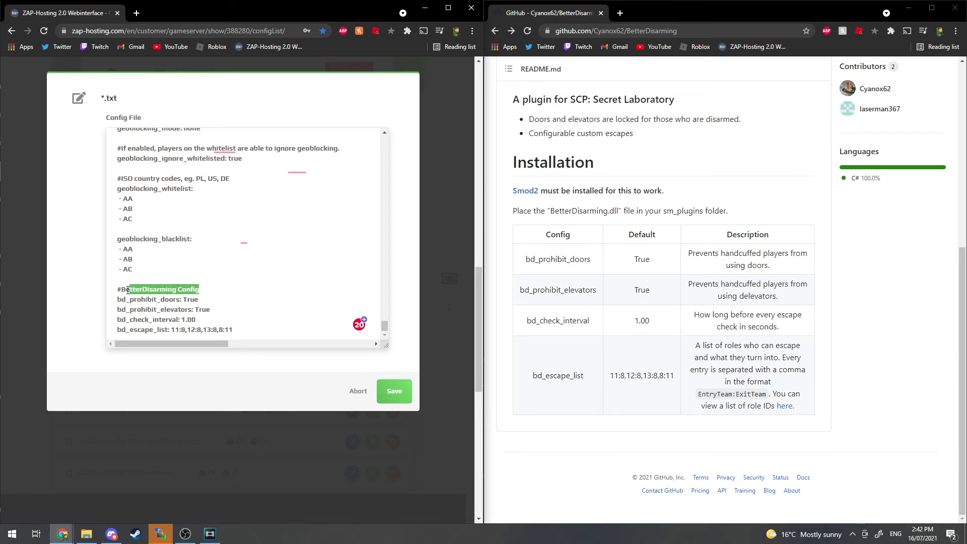
pyautogui.click(124, 289)
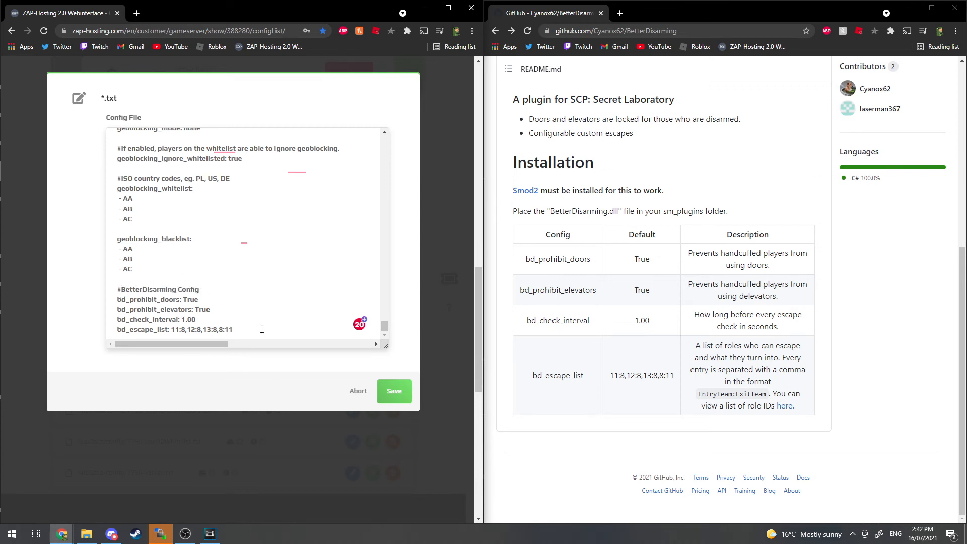
pyautogui.click(394, 391)
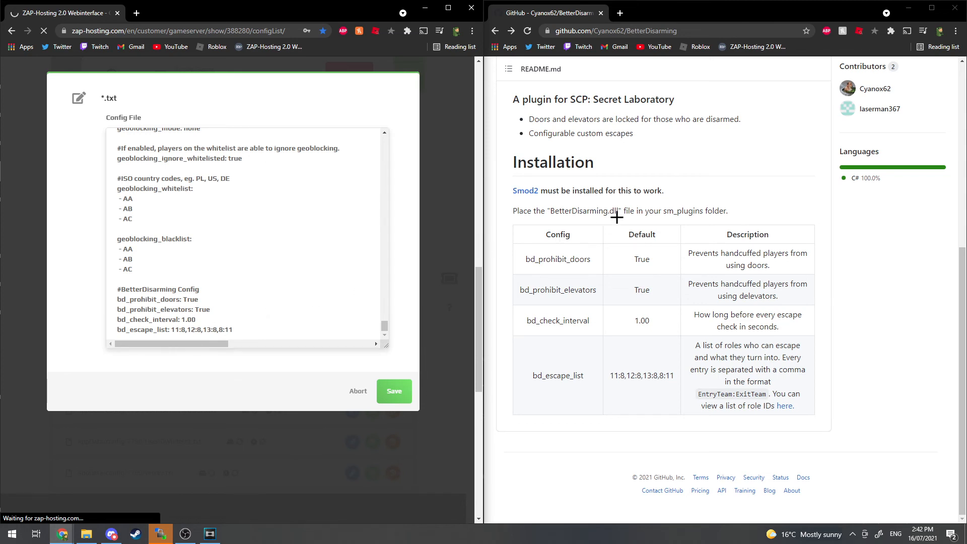
pyautogui.moveTo(331, 167)
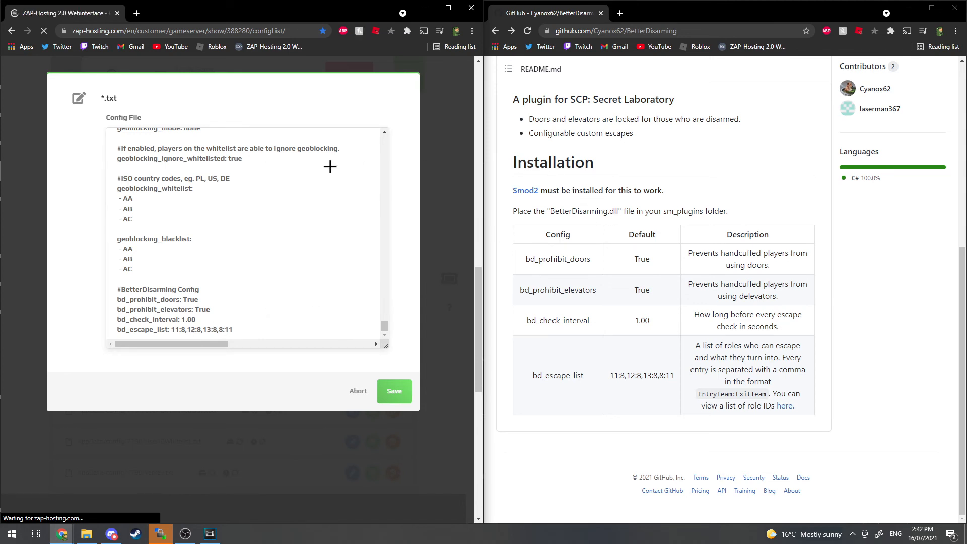
# Save the edited gameplay config with the green Save button.
pyautogui.click(393, 391)
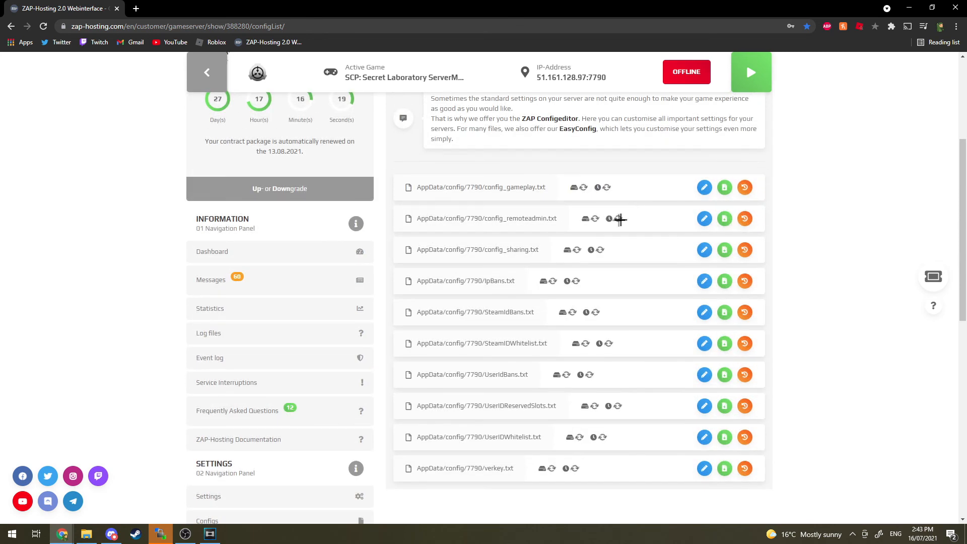
pyautogui.moveTo(543, 218)
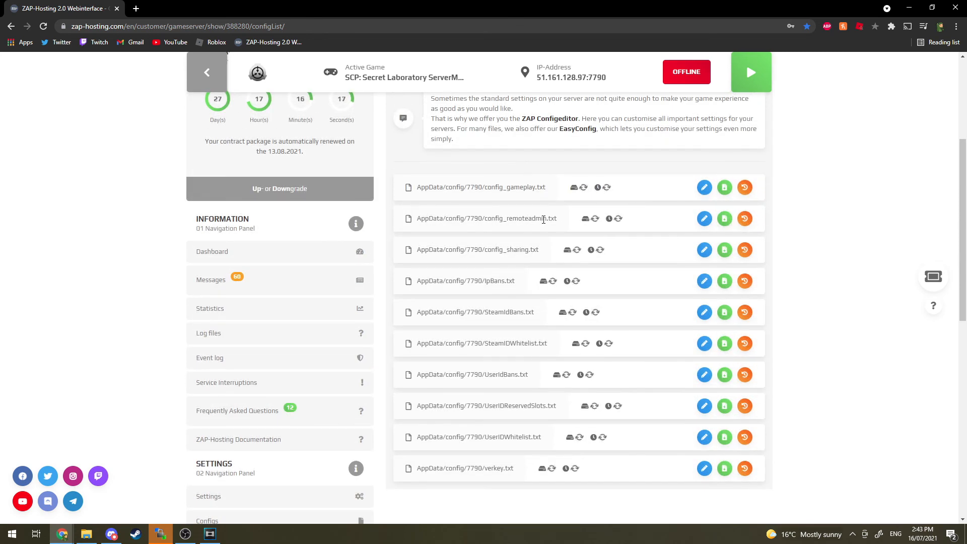
pyautogui.moveTo(559, 217)
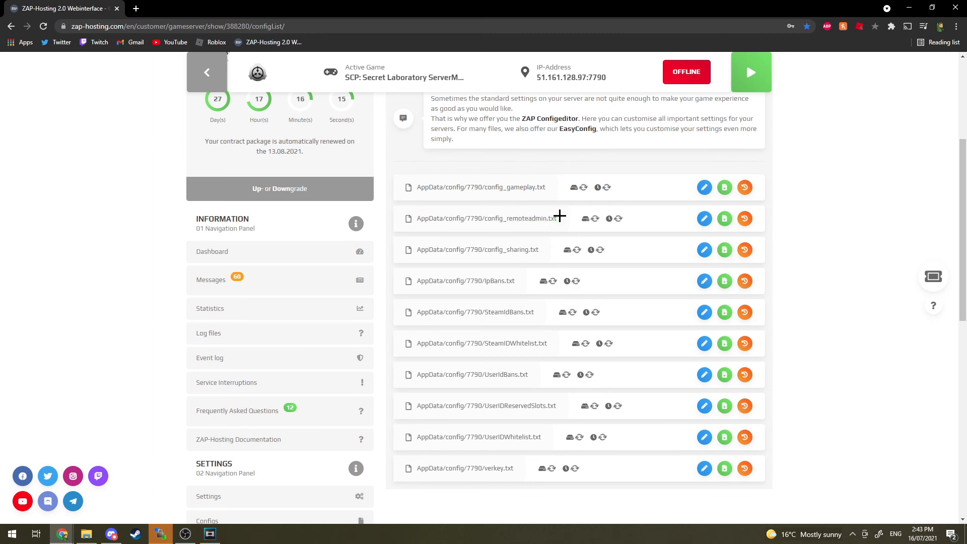